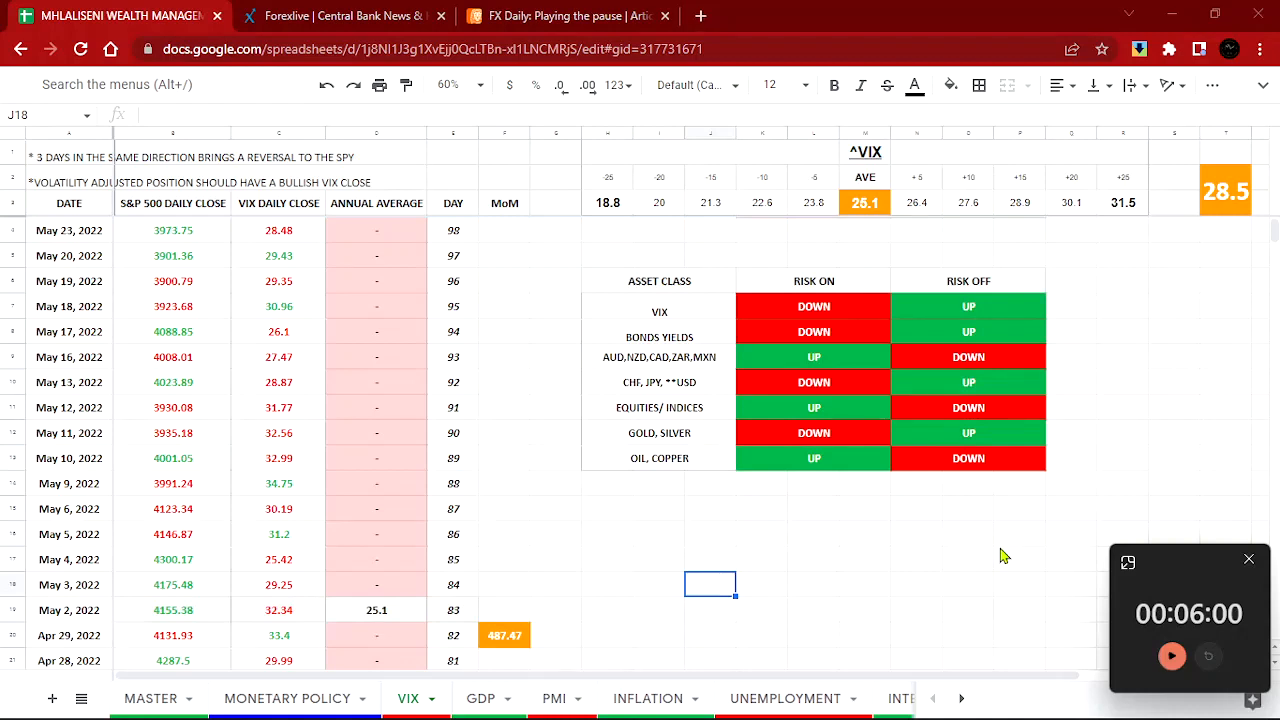
# Bring up the ForexLive Central Banks news page with the BOE Bailey rate-hike headlines
pyautogui.click(1172, 656)
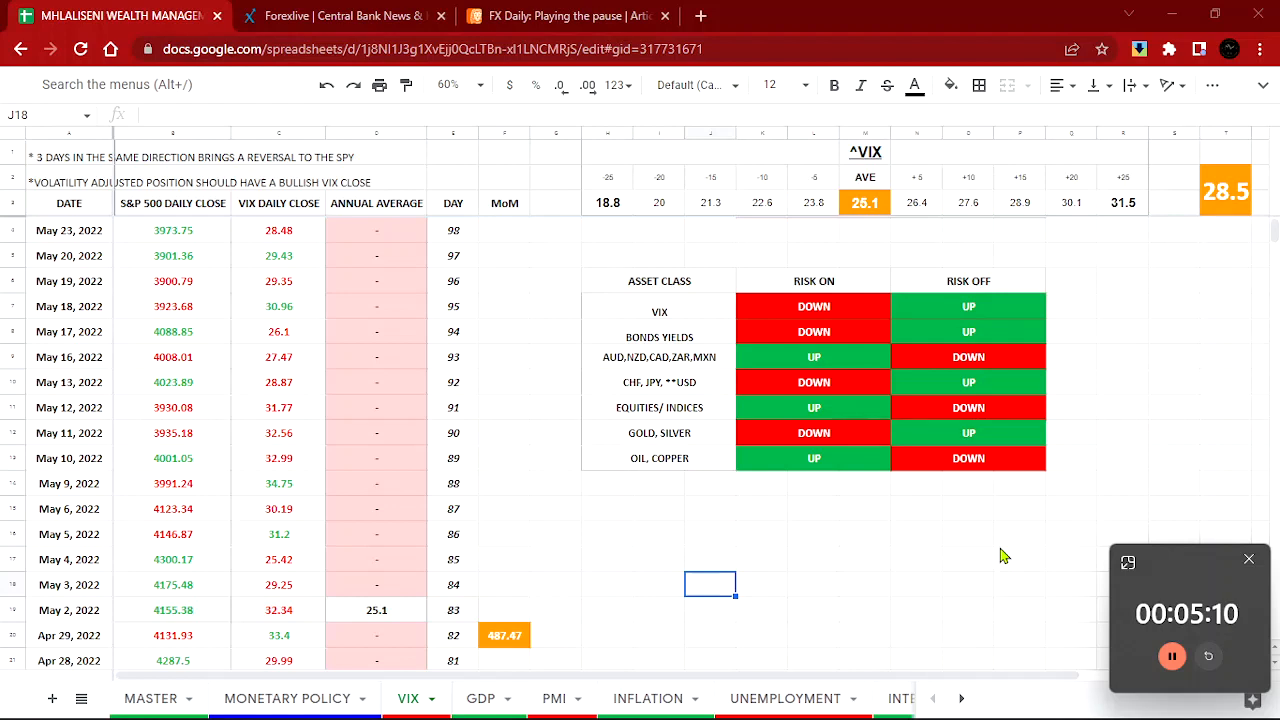
pyautogui.moveTo(996, 552)
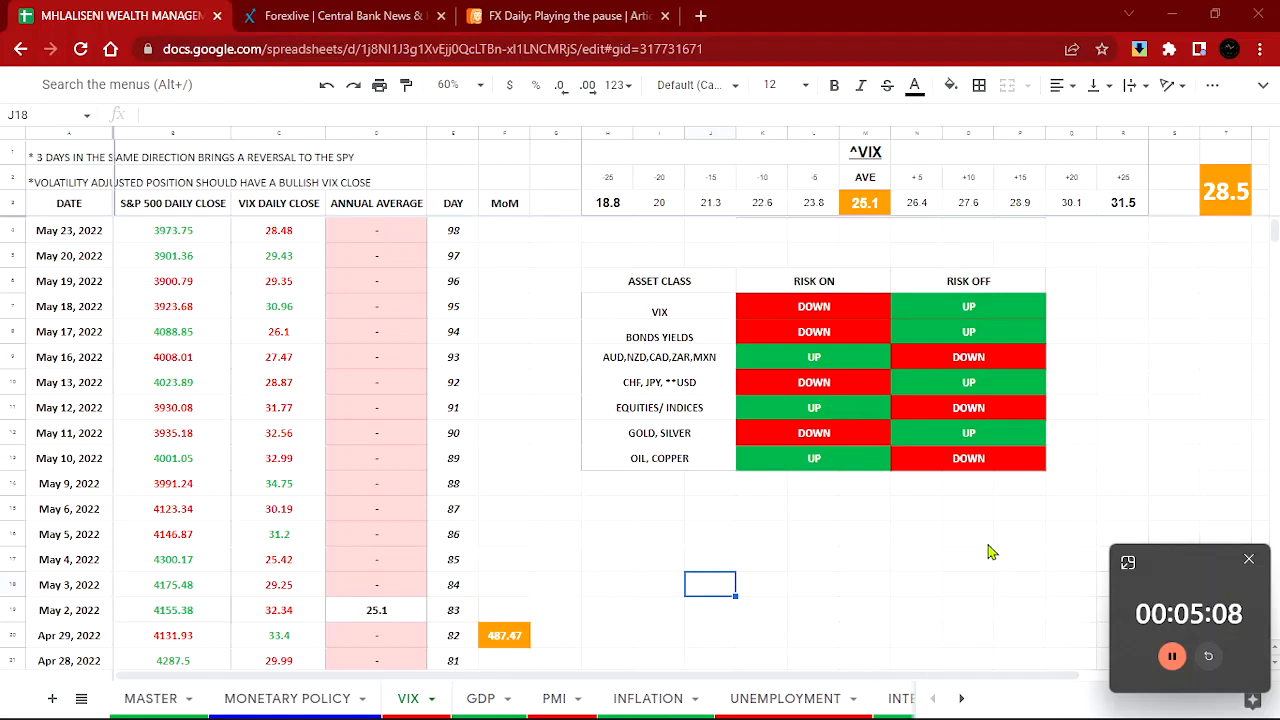
pyautogui.moveTo(620, 480)
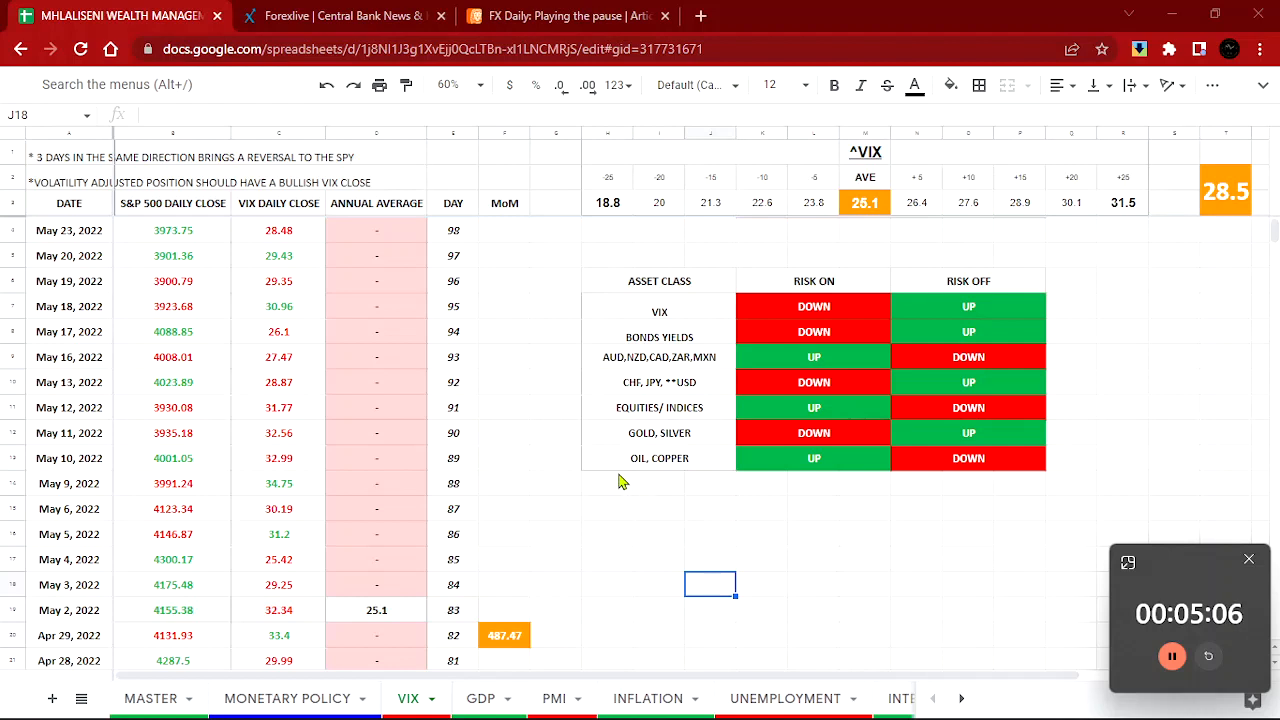
pyautogui.click(344, 16)
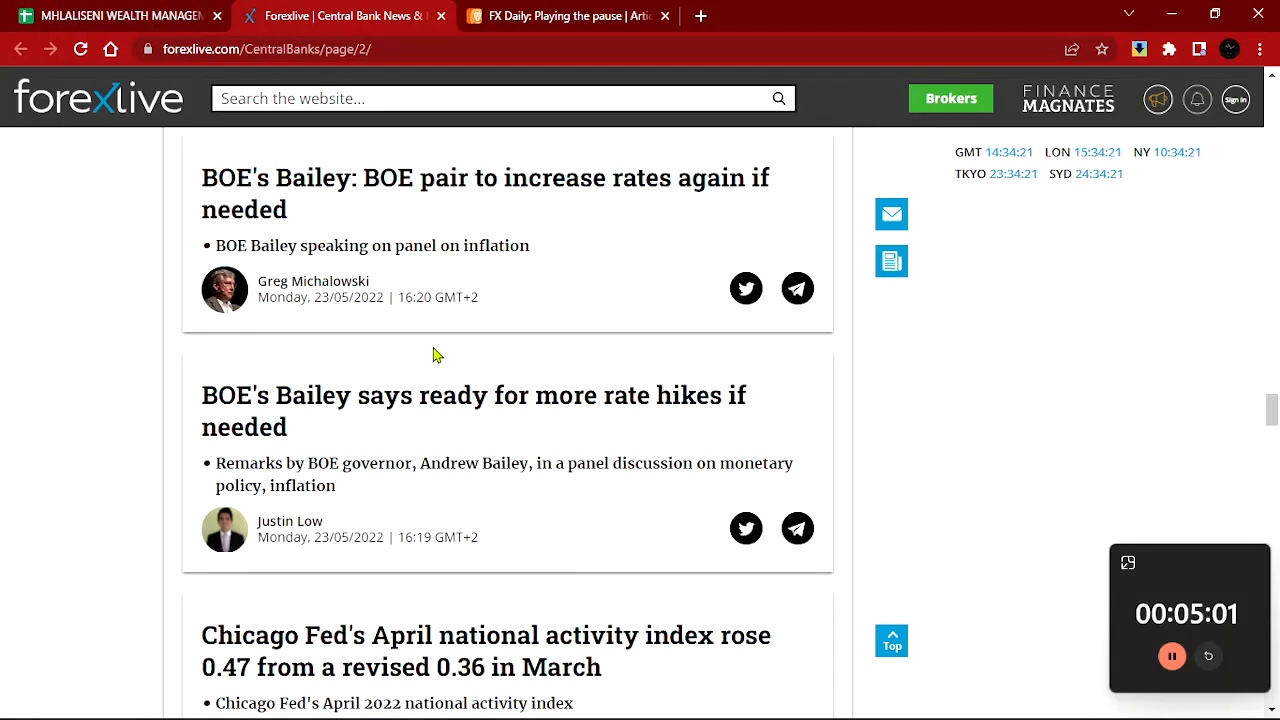
pyautogui.moveTo(984, 440)
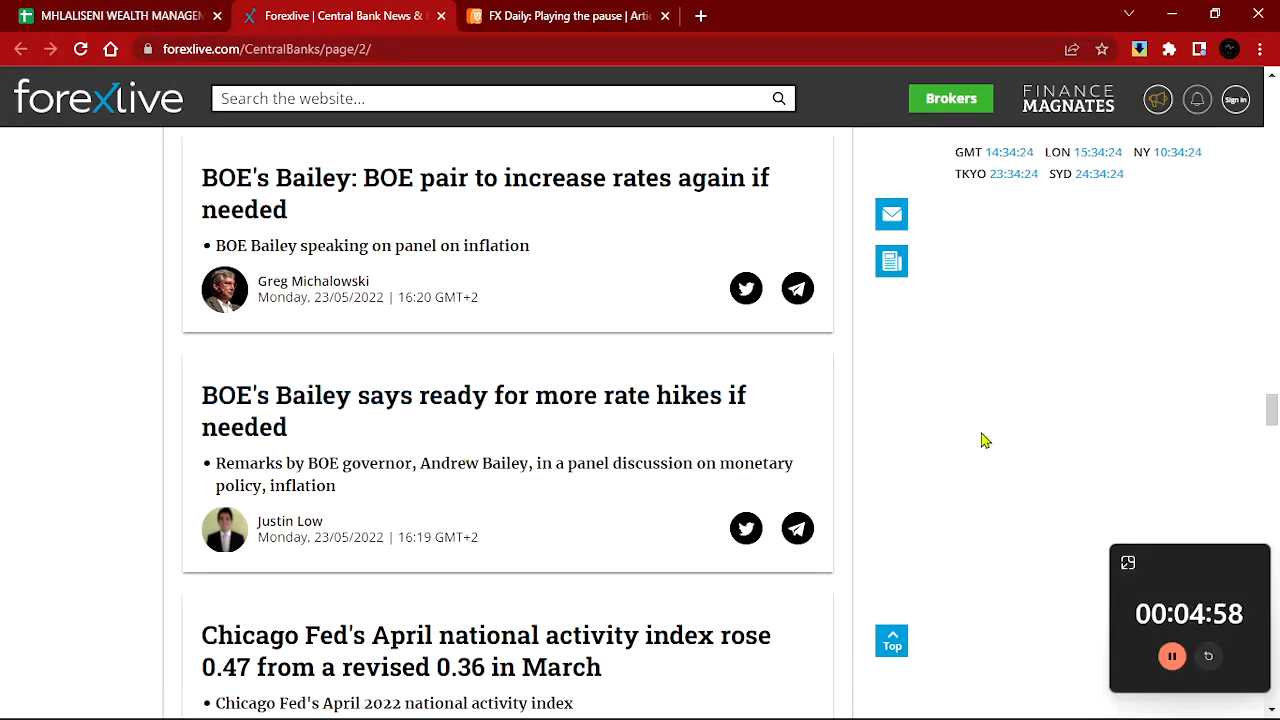
pyautogui.moveTo(76, 404)
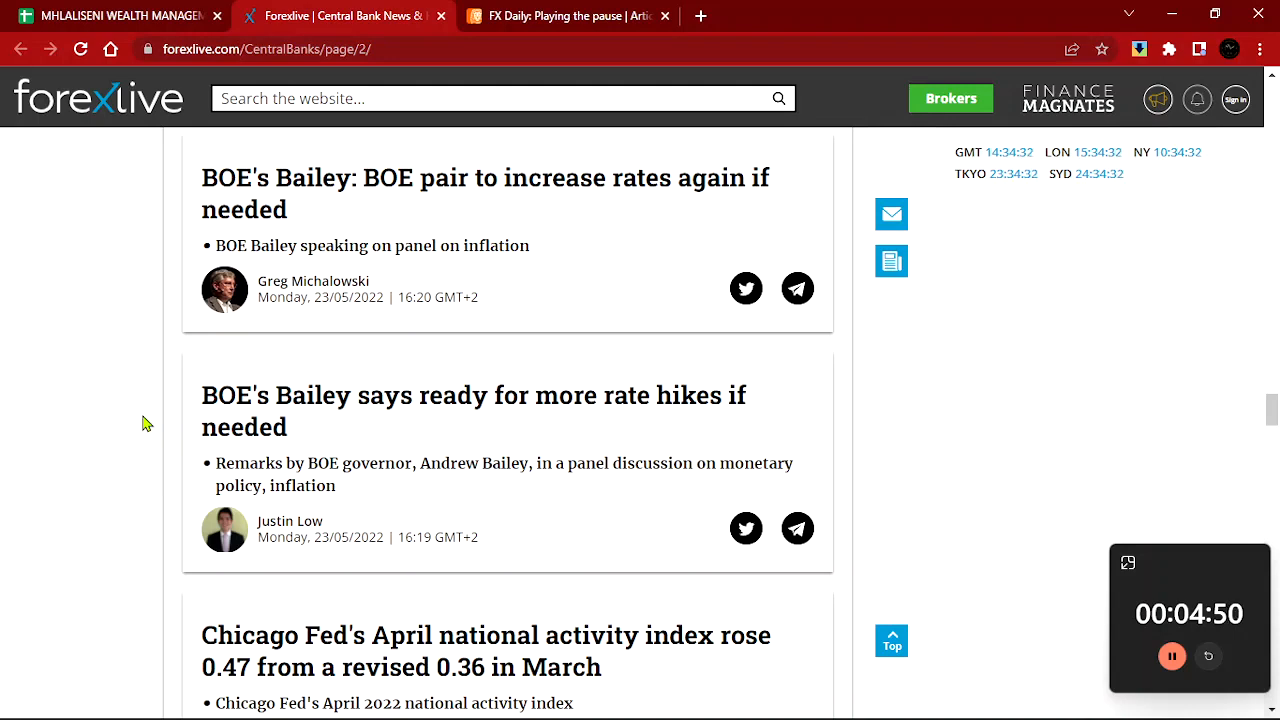
pyautogui.moveTo(292, 312)
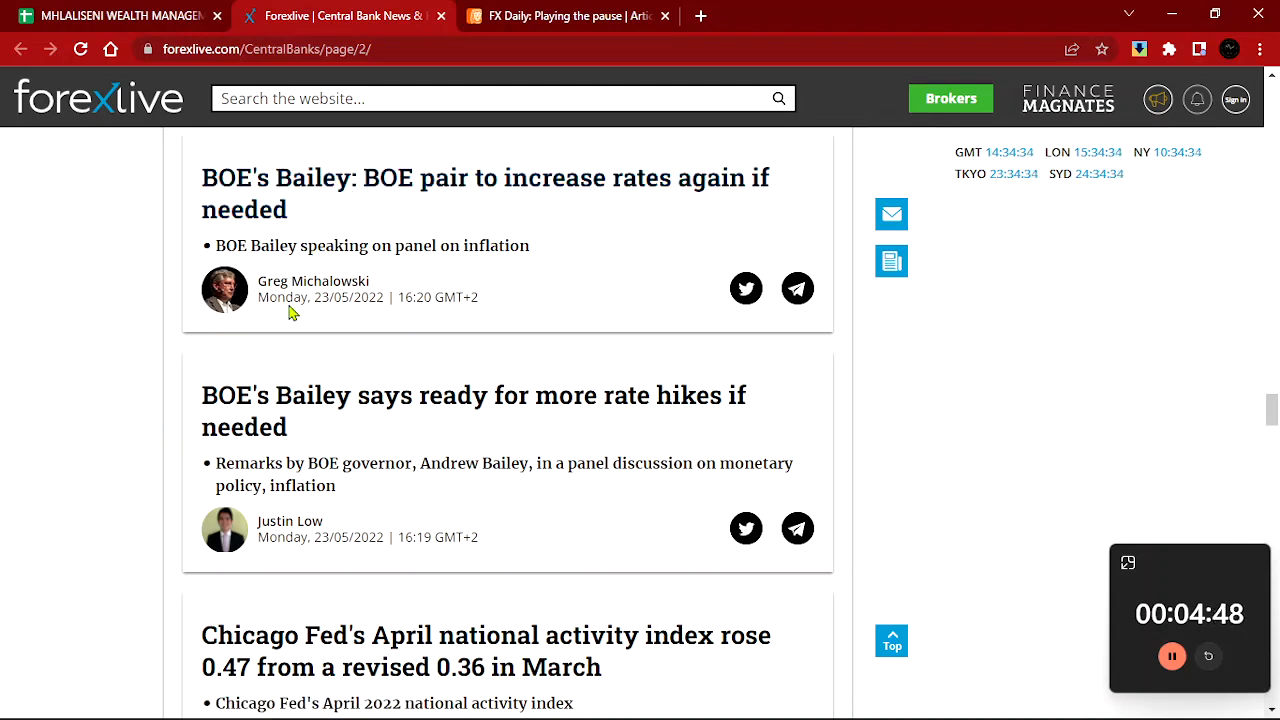
pyautogui.moveTo(236, 210)
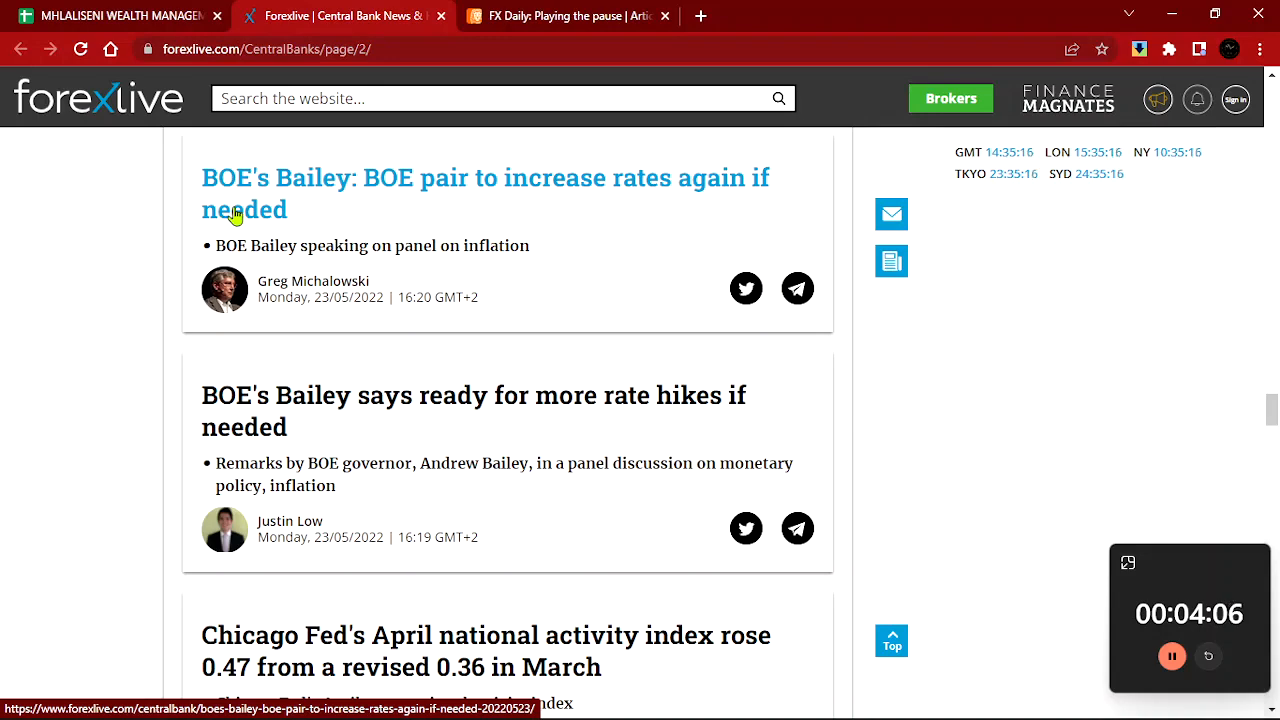
pyautogui.moveTo(176, 444)
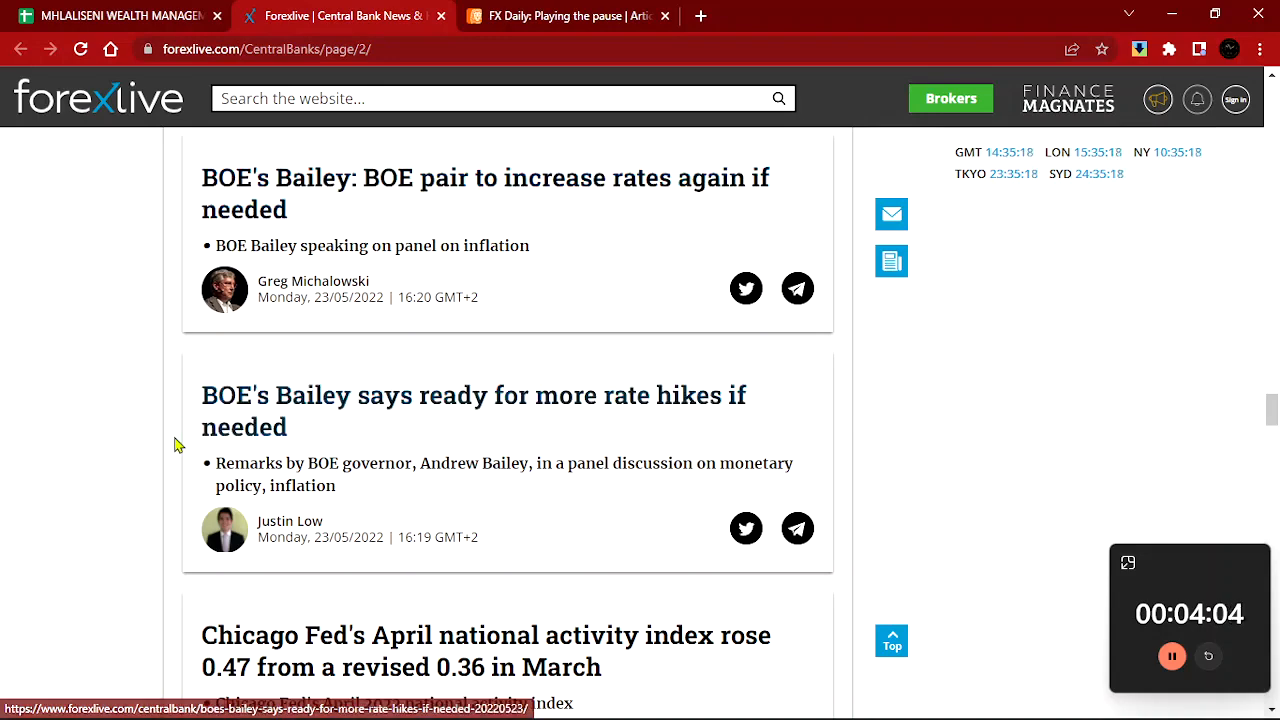
pyautogui.moveTo(244, 196)
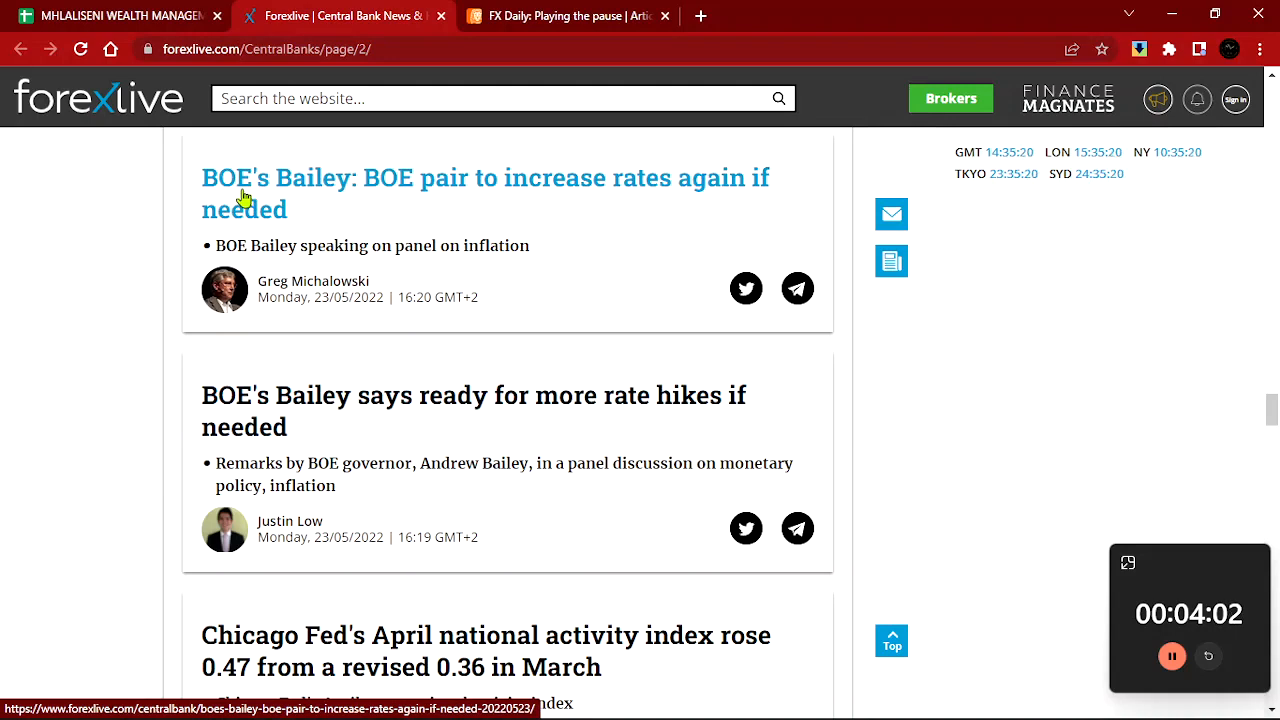
pyautogui.moveTo(316, 200)
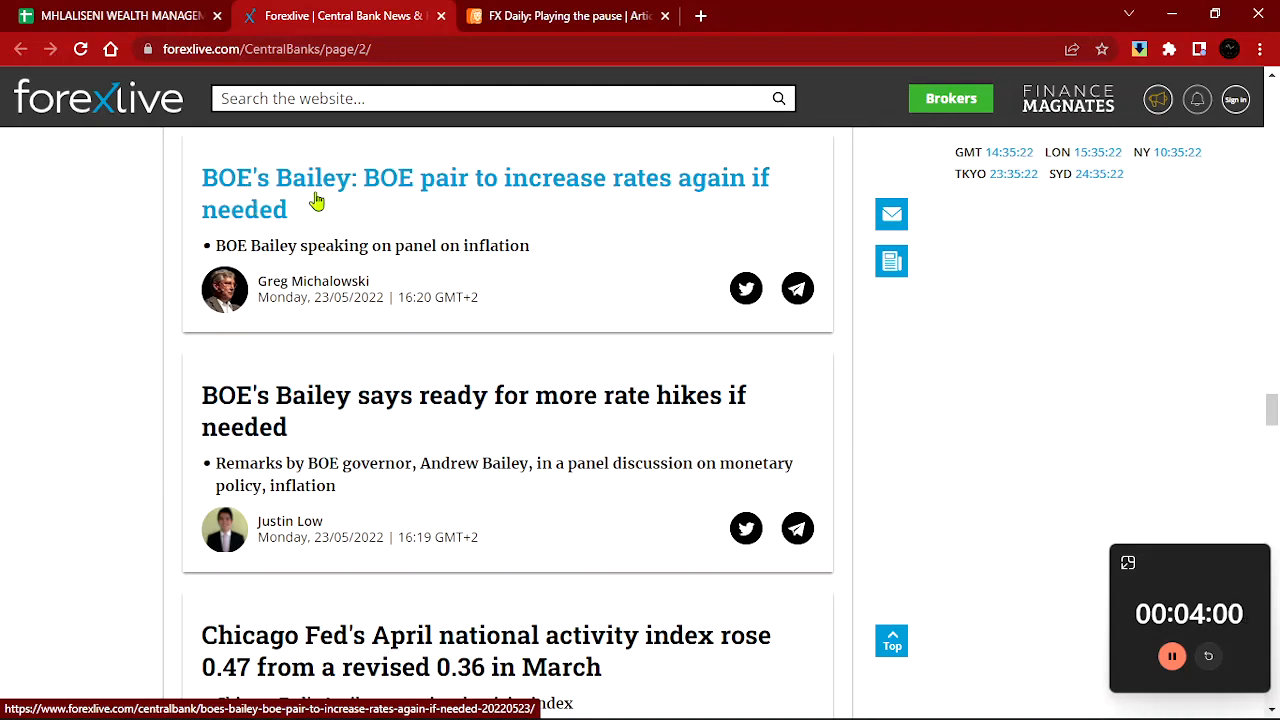
pyautogui.moveTo(450, 200)
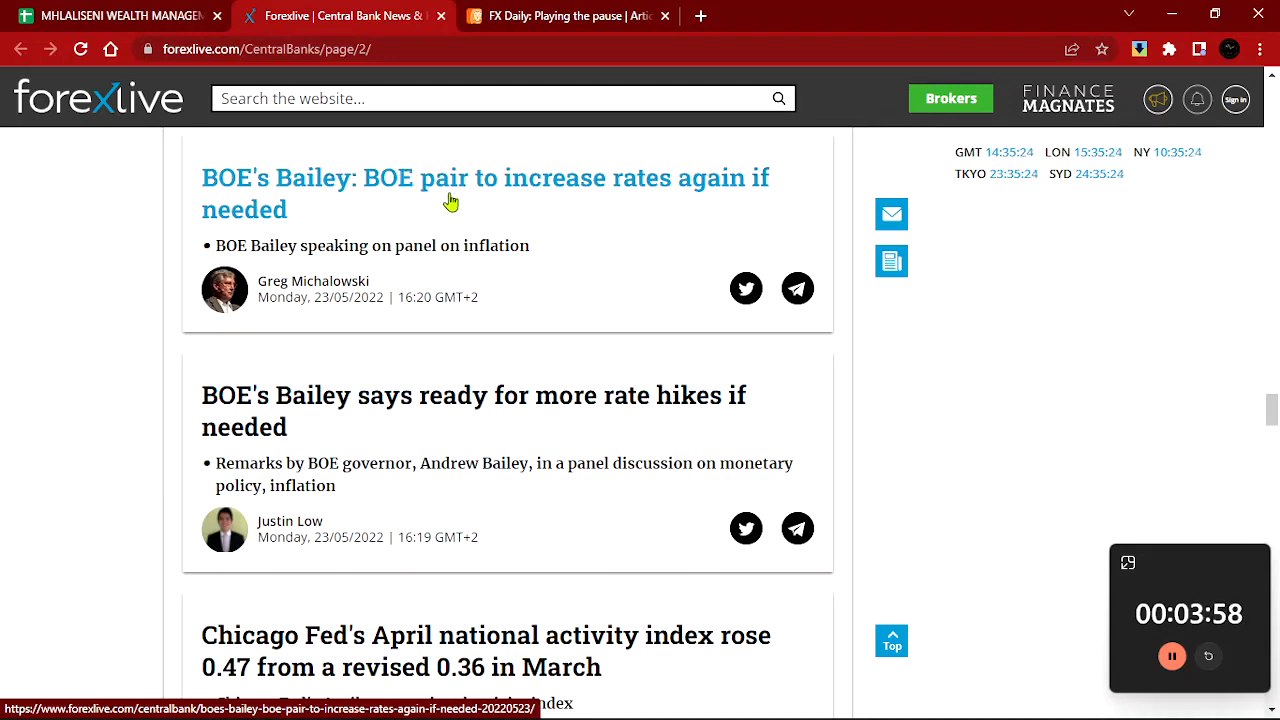
pyautogui.moveTo(268, 320)
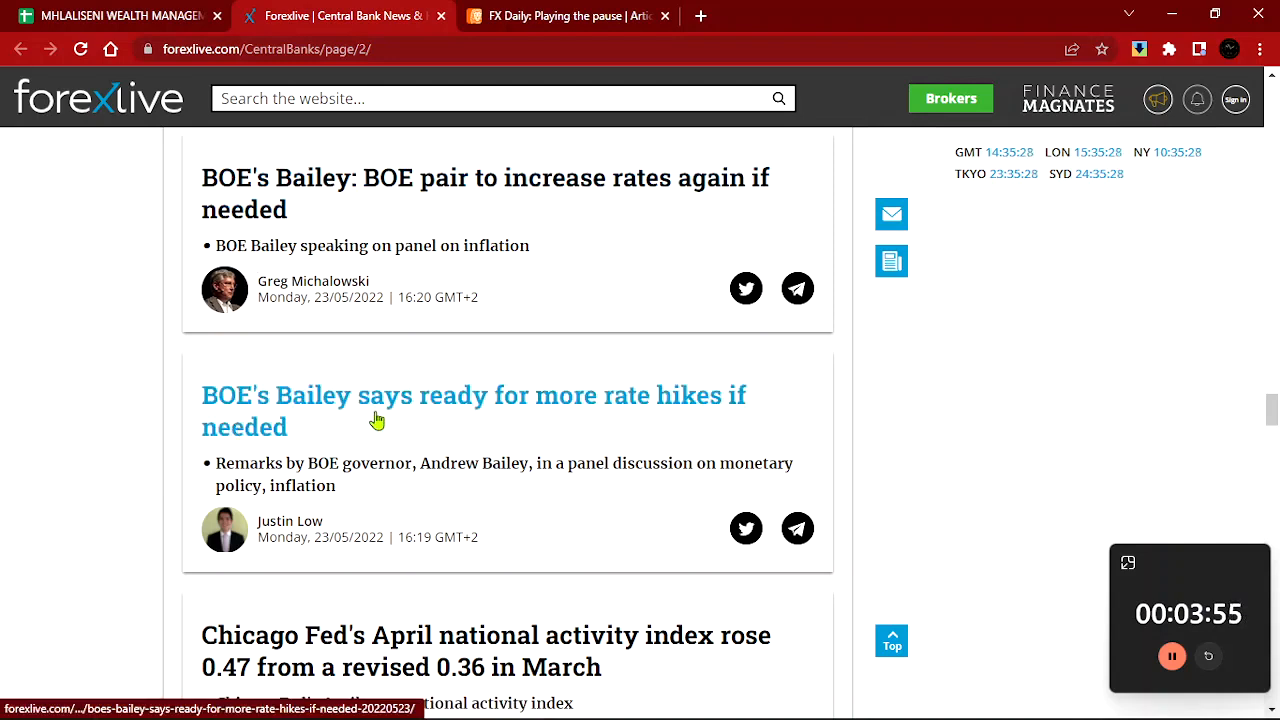
pyautogui.moveTo(744, 436)
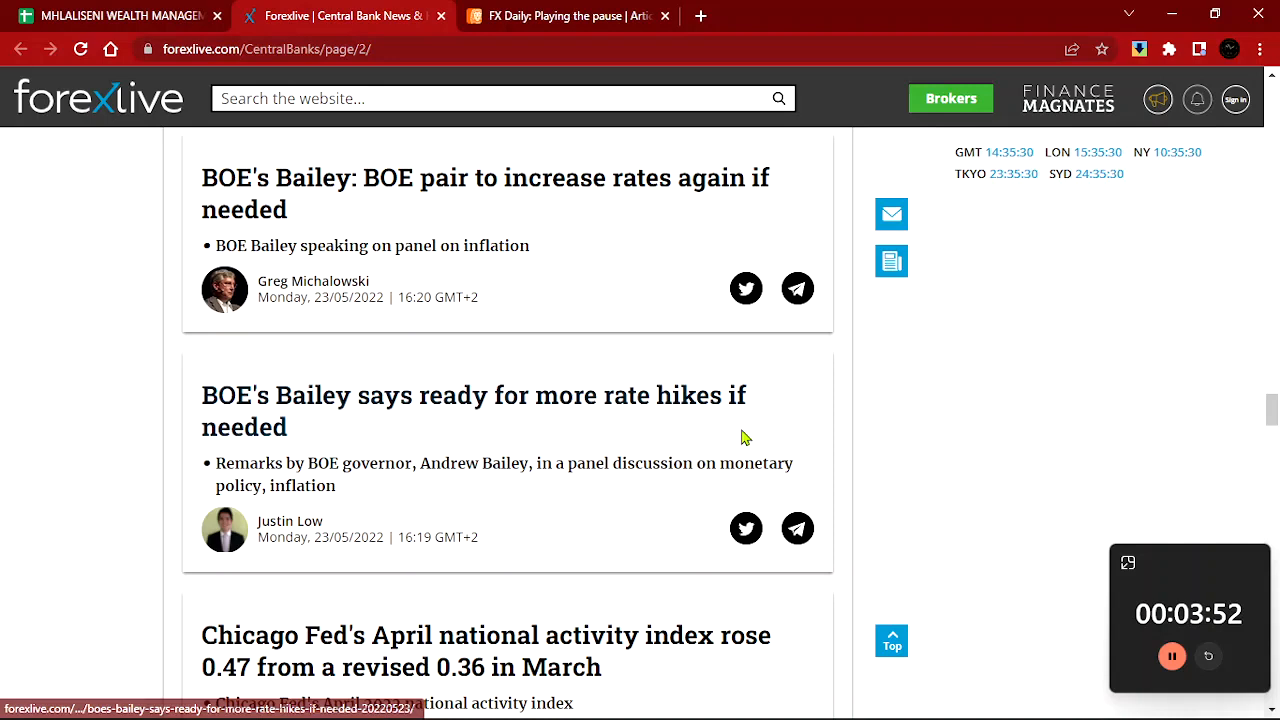
pyautogui.moveTo(360, 456)
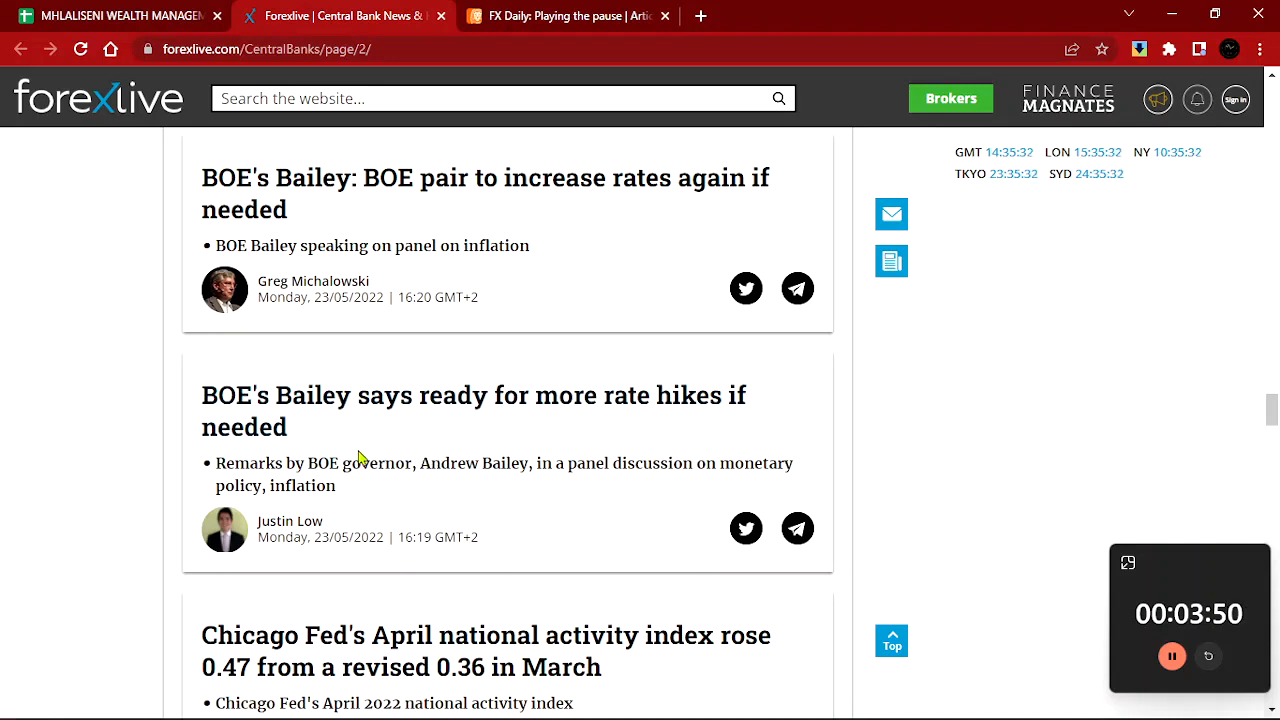
pyautogui.moveTo(490, 506)
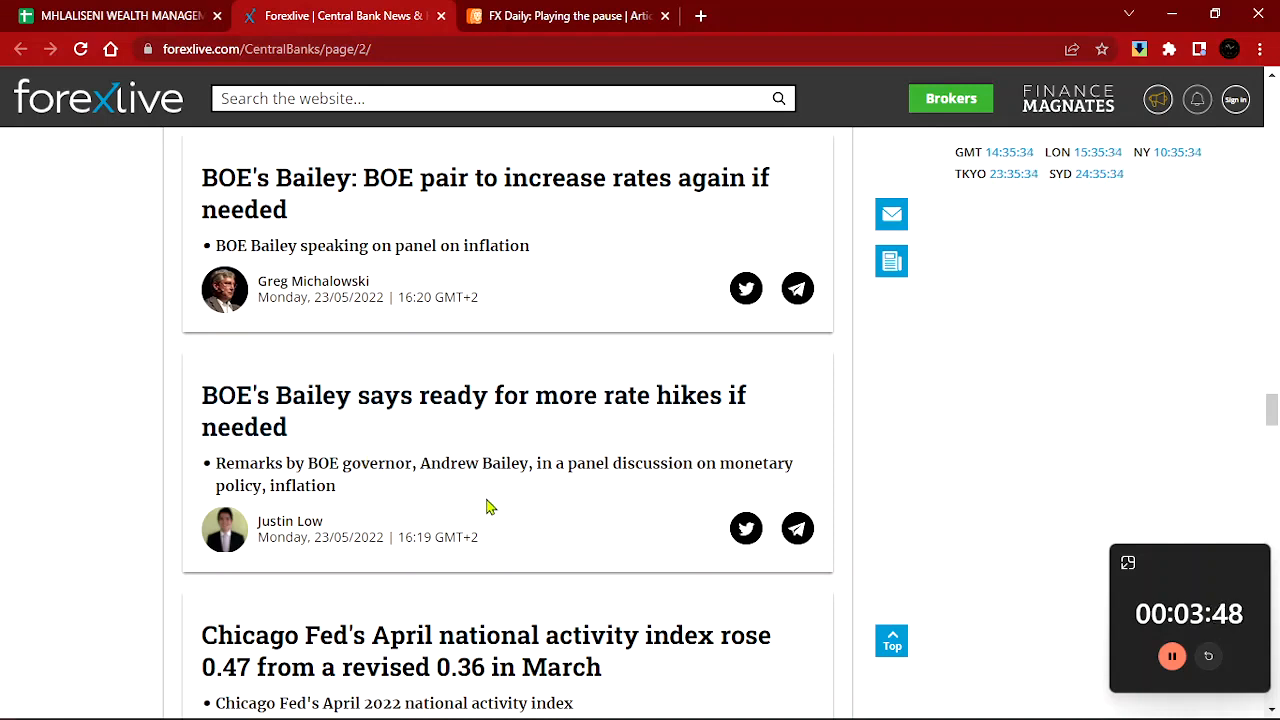
pyautogui.moveTo(518, 508)
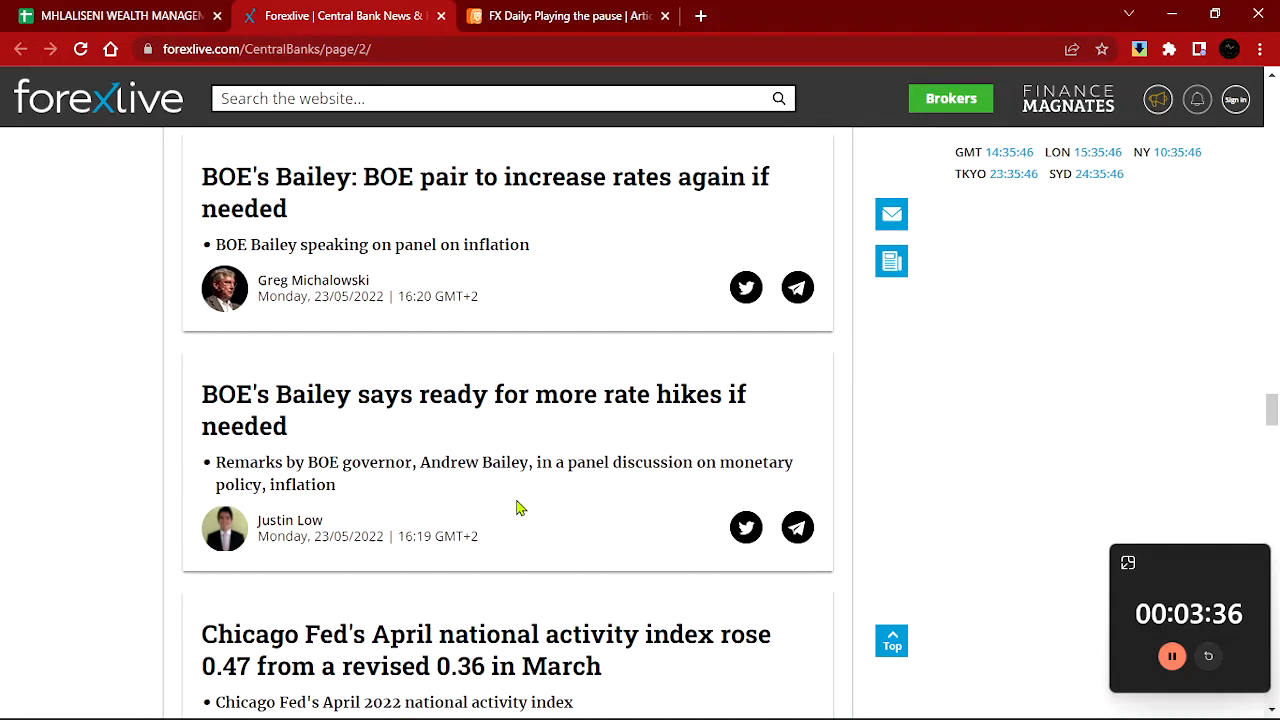
# Scroll to the SNB Maechler and ECB Lagarde headlines, then show ING's 'FX Daily: Playing the pause' article
pyautogui.scroll(-3)
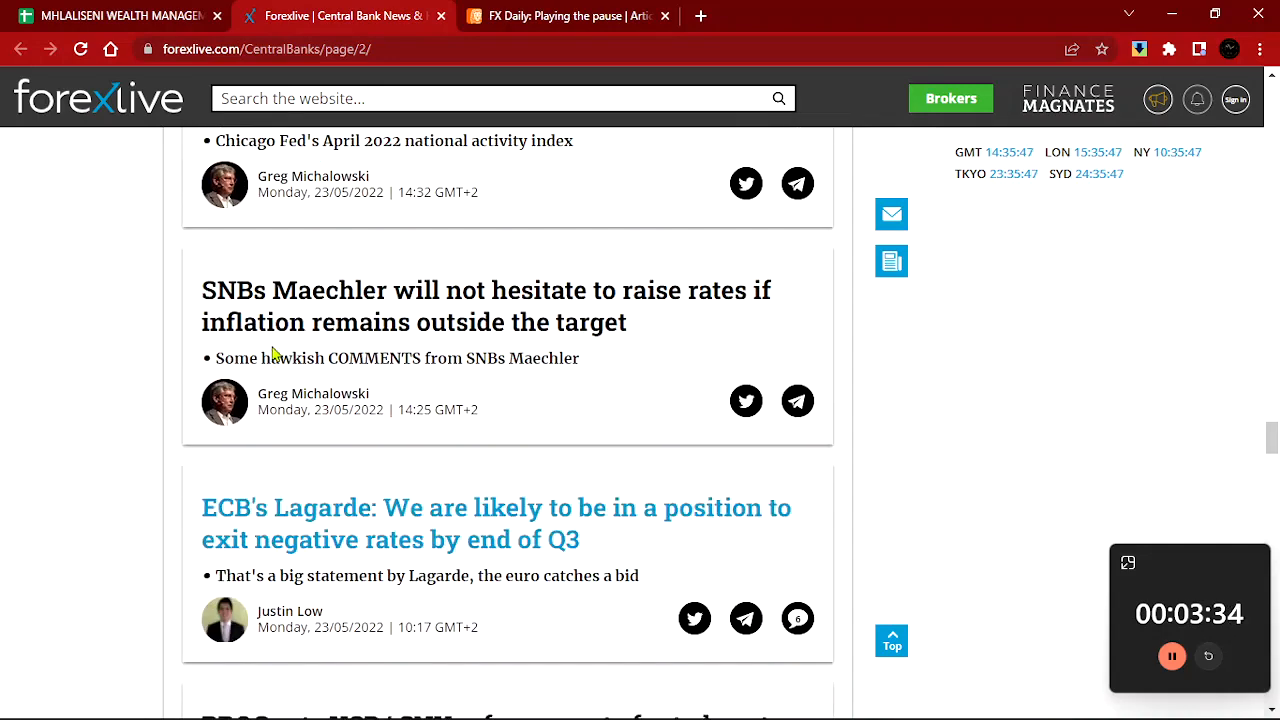
pyautogui.moveTo(230, 304)
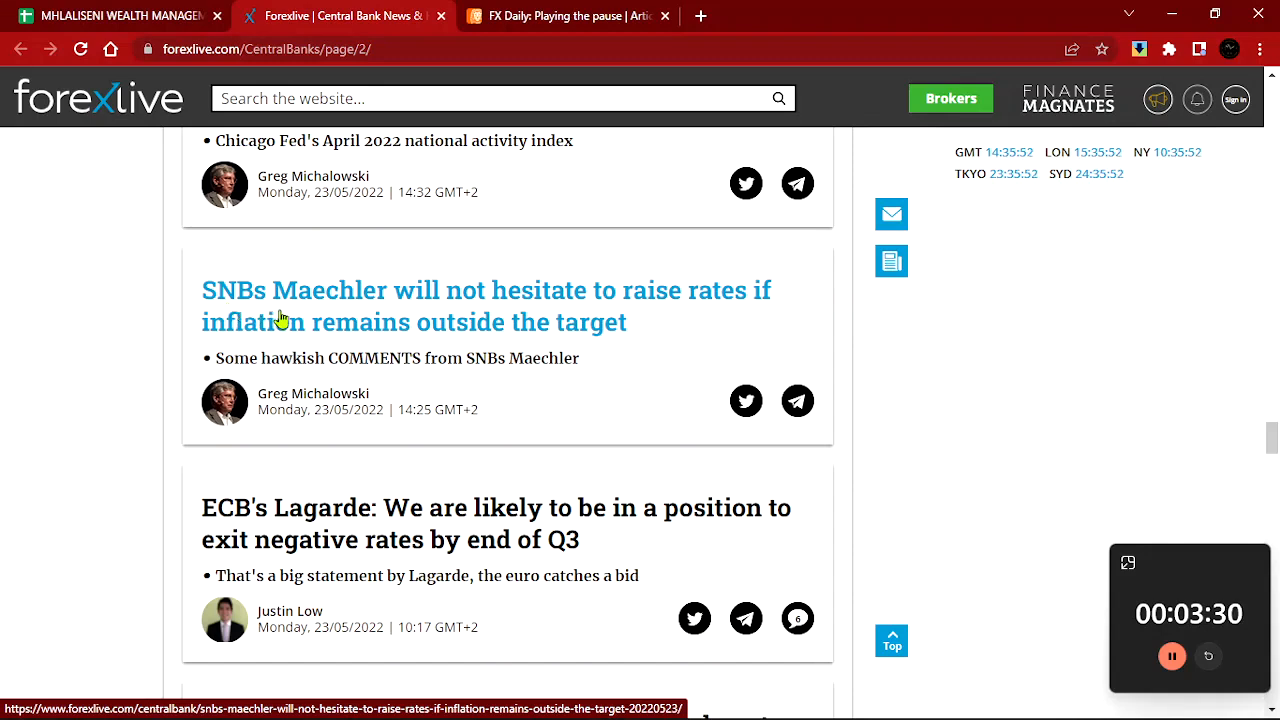
pyautogui.moveTo(332, 318)
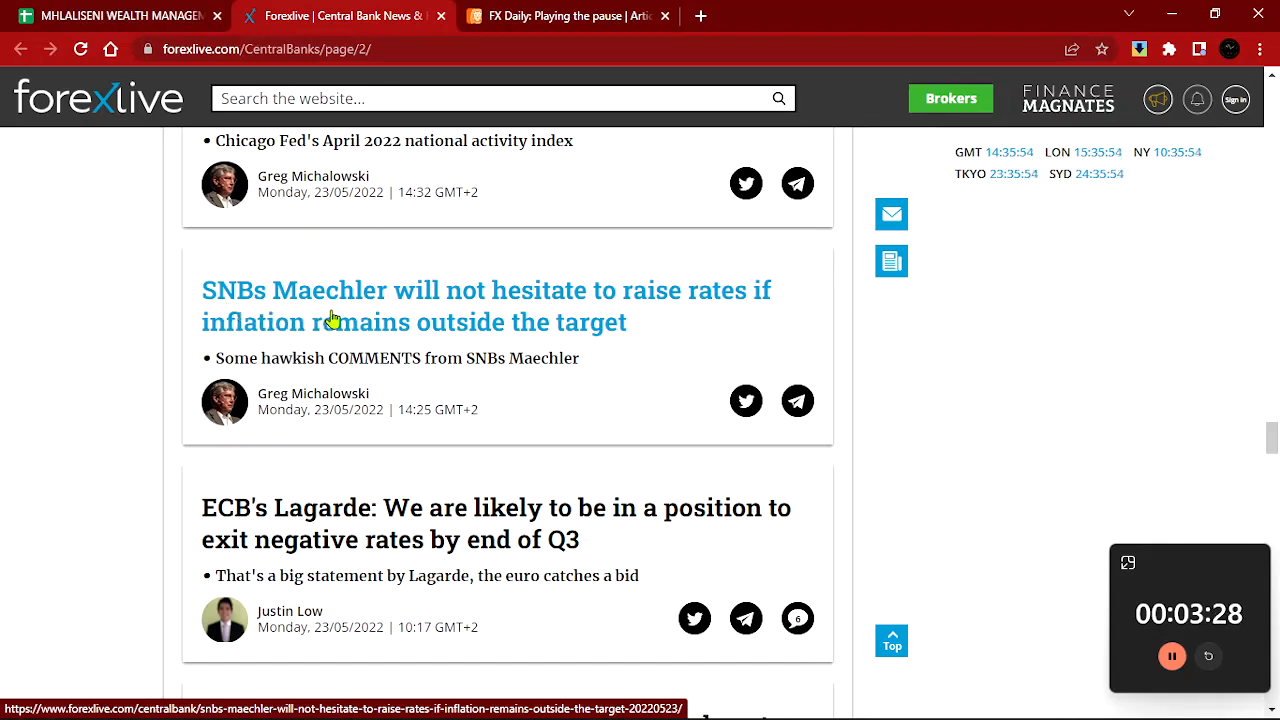
pyautogui.moveTo(556, 308)
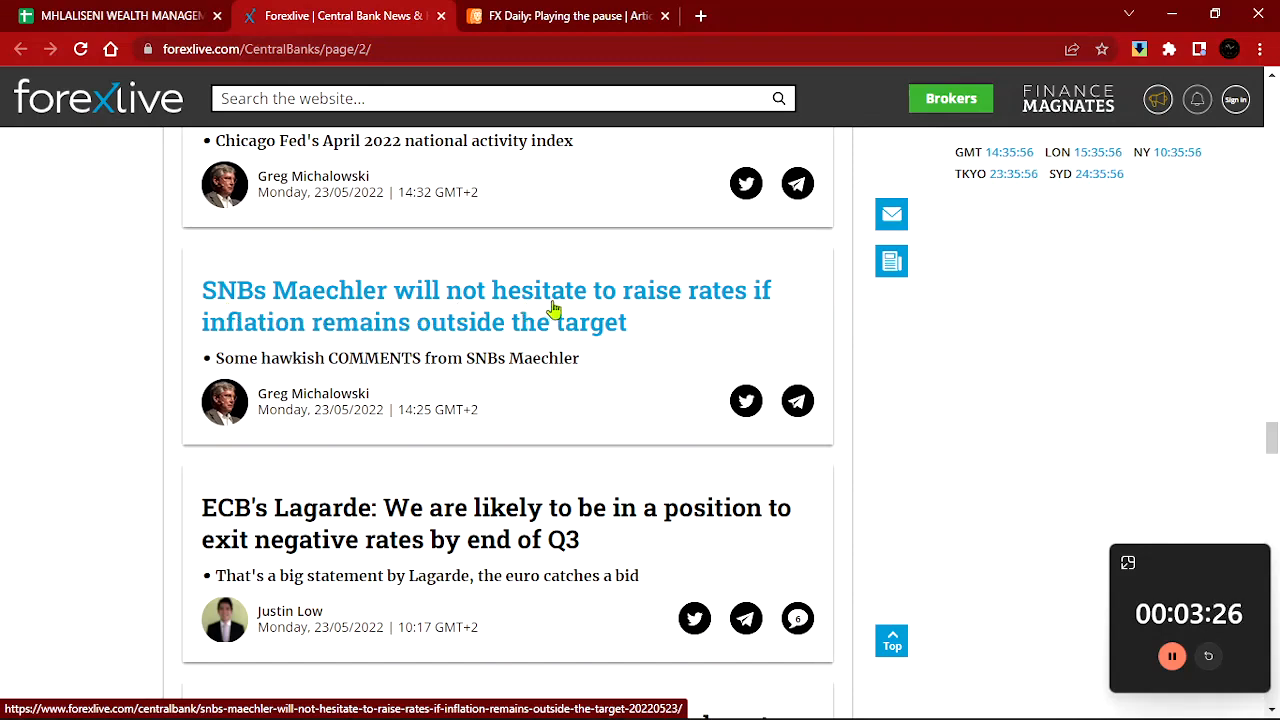
pyautogui.moveTo(300, 364)
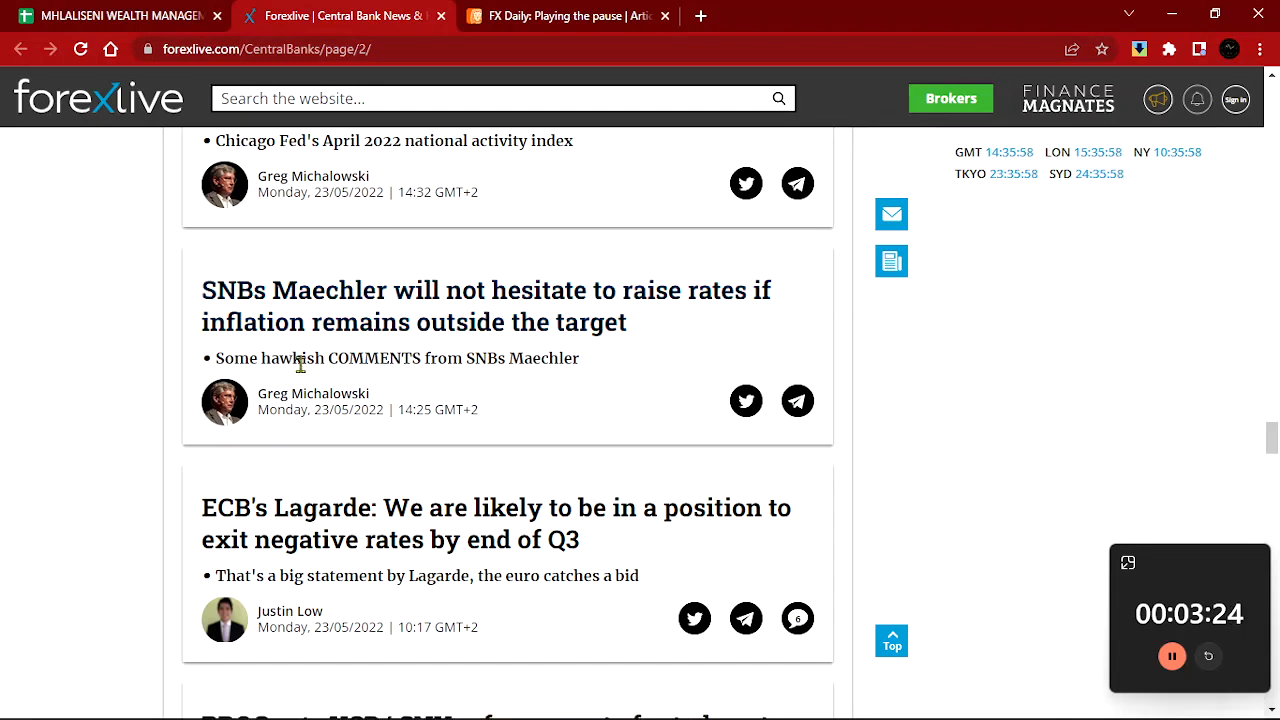
pyautogui.moveTo(550, 350)
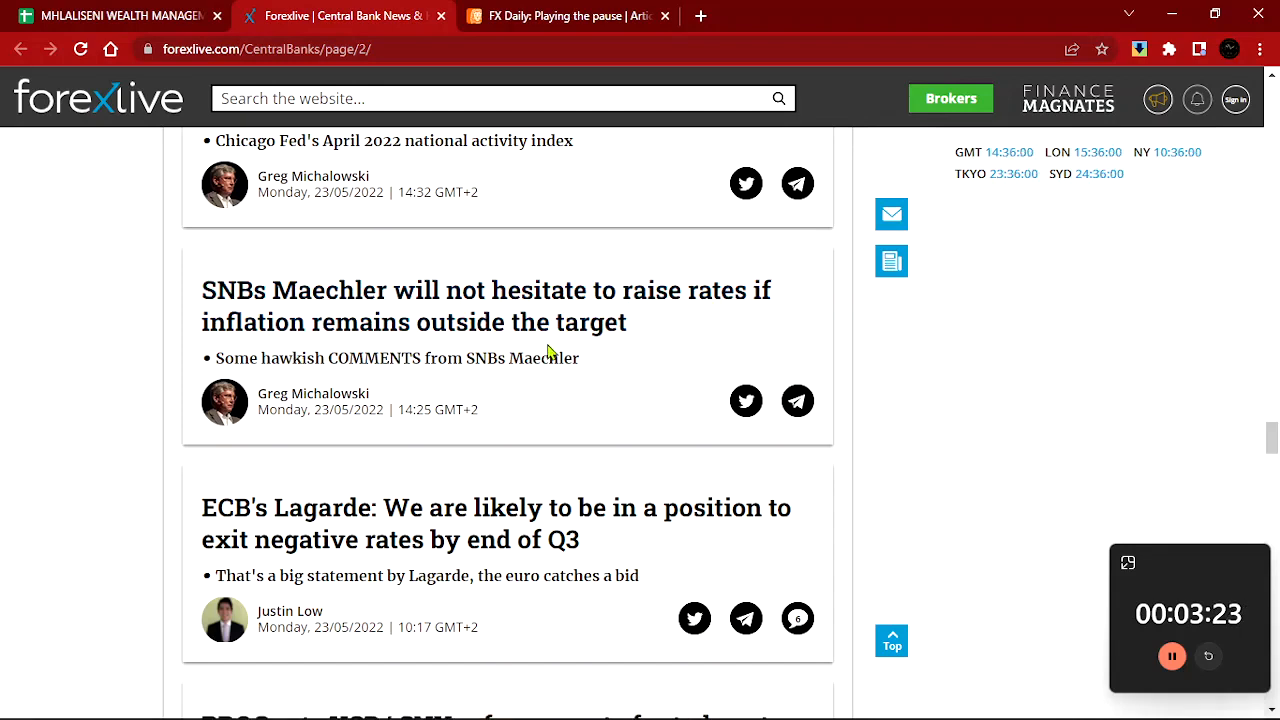
pyautogui.moveTo(432, 360)
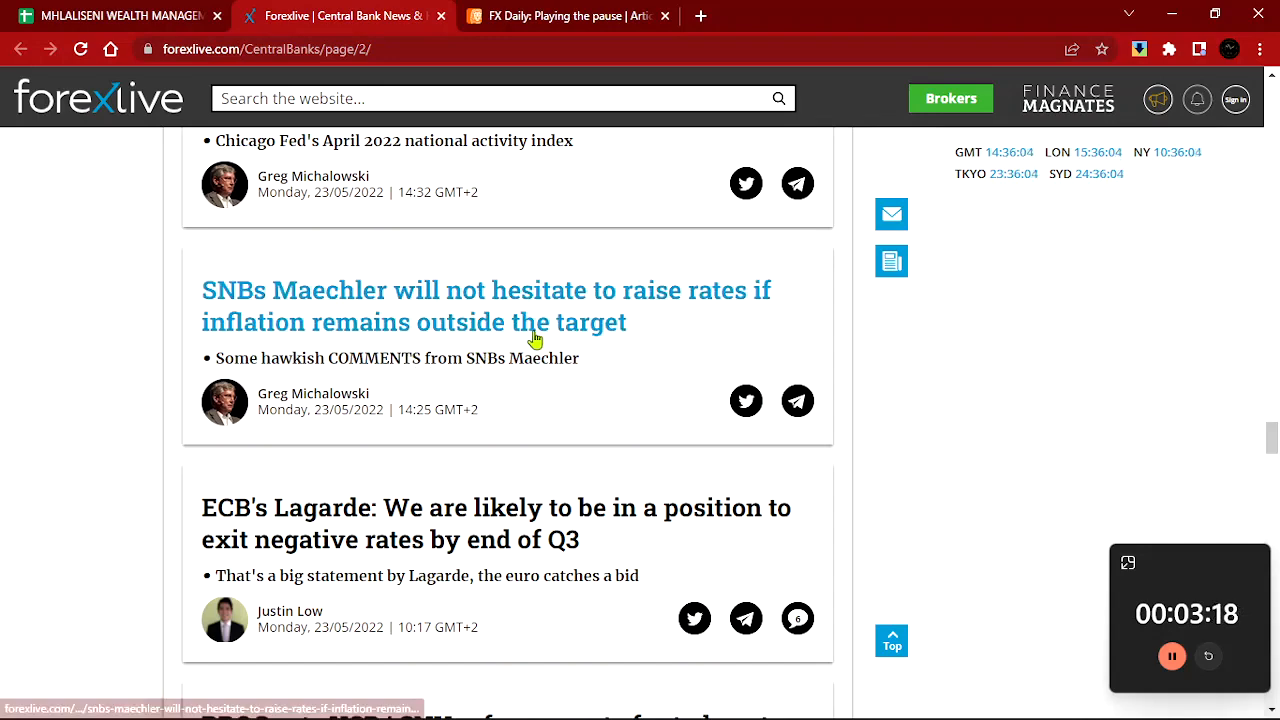
pyautogui.moveTo(420, 376)
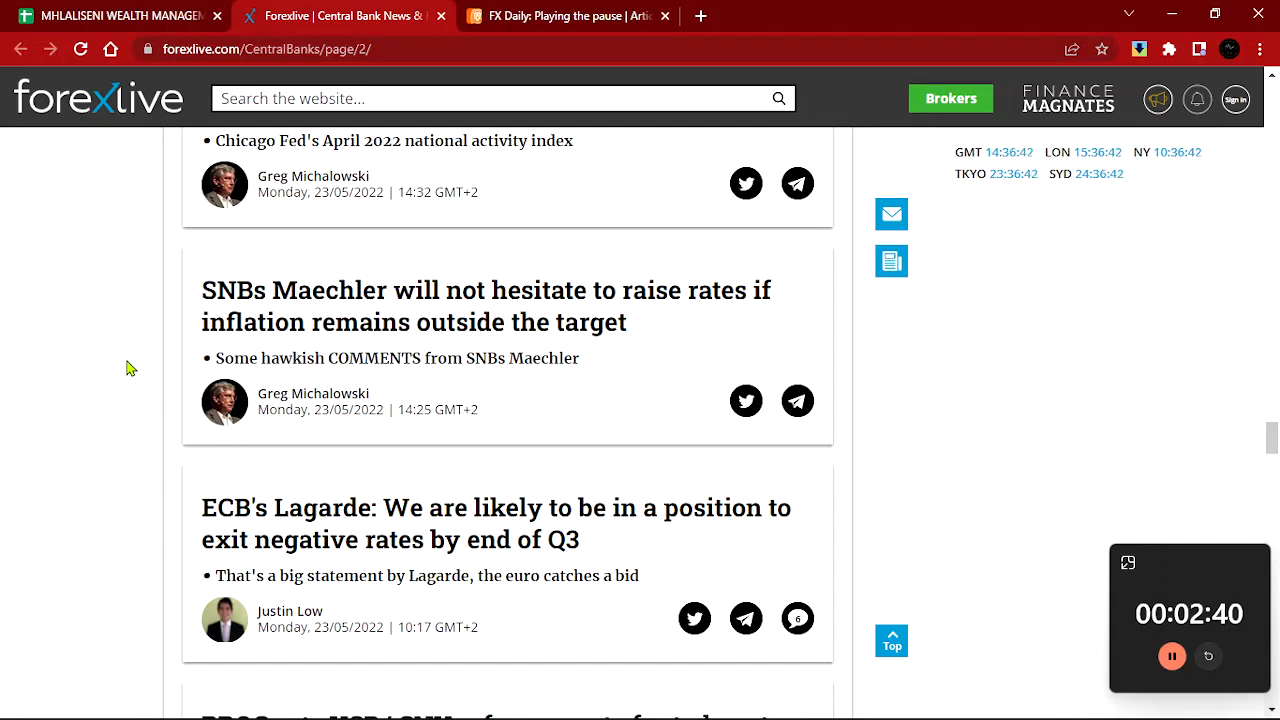
pyautogui.moveTo(188, 348)
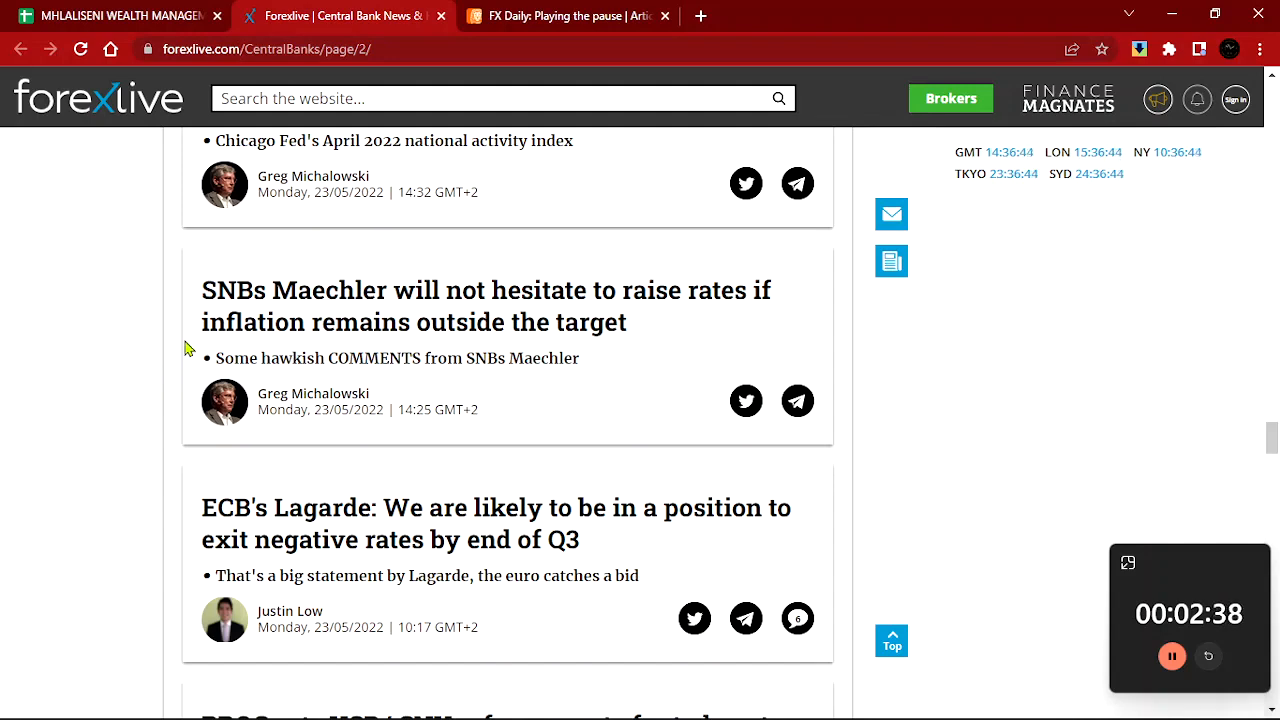
pyautogui.click(560, 16)
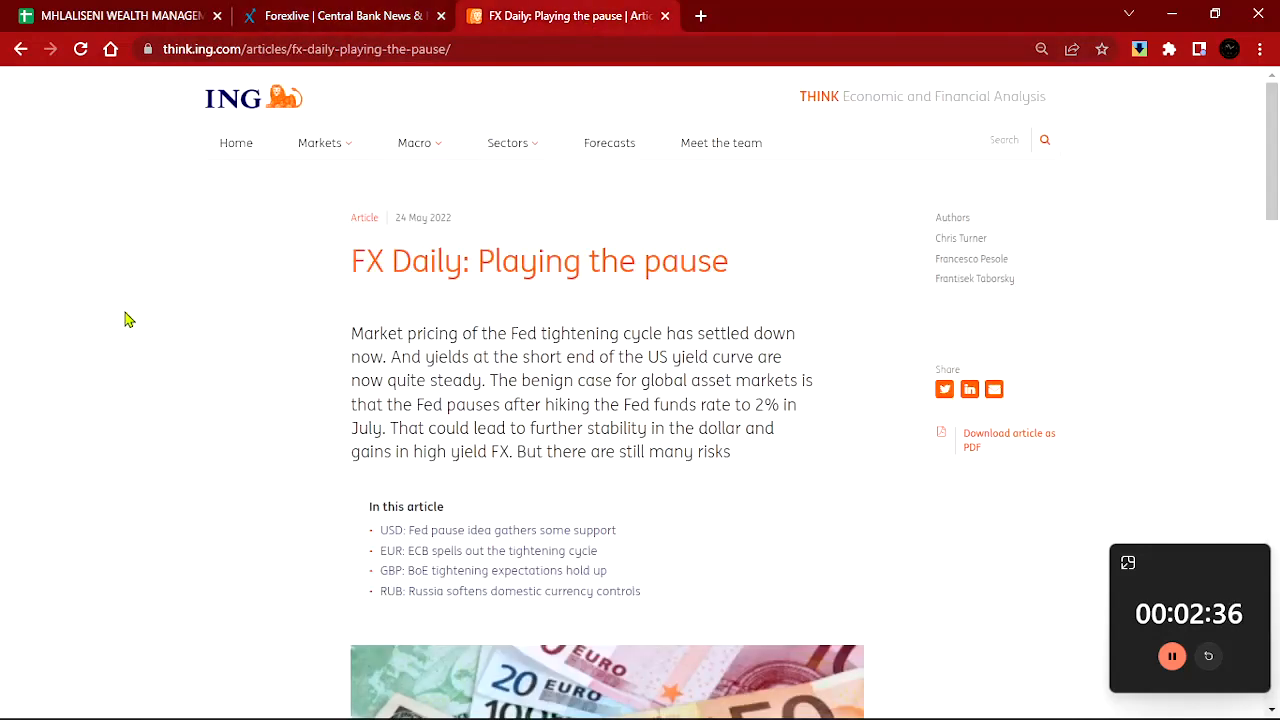
pyautogui.moveTo(212, 432)
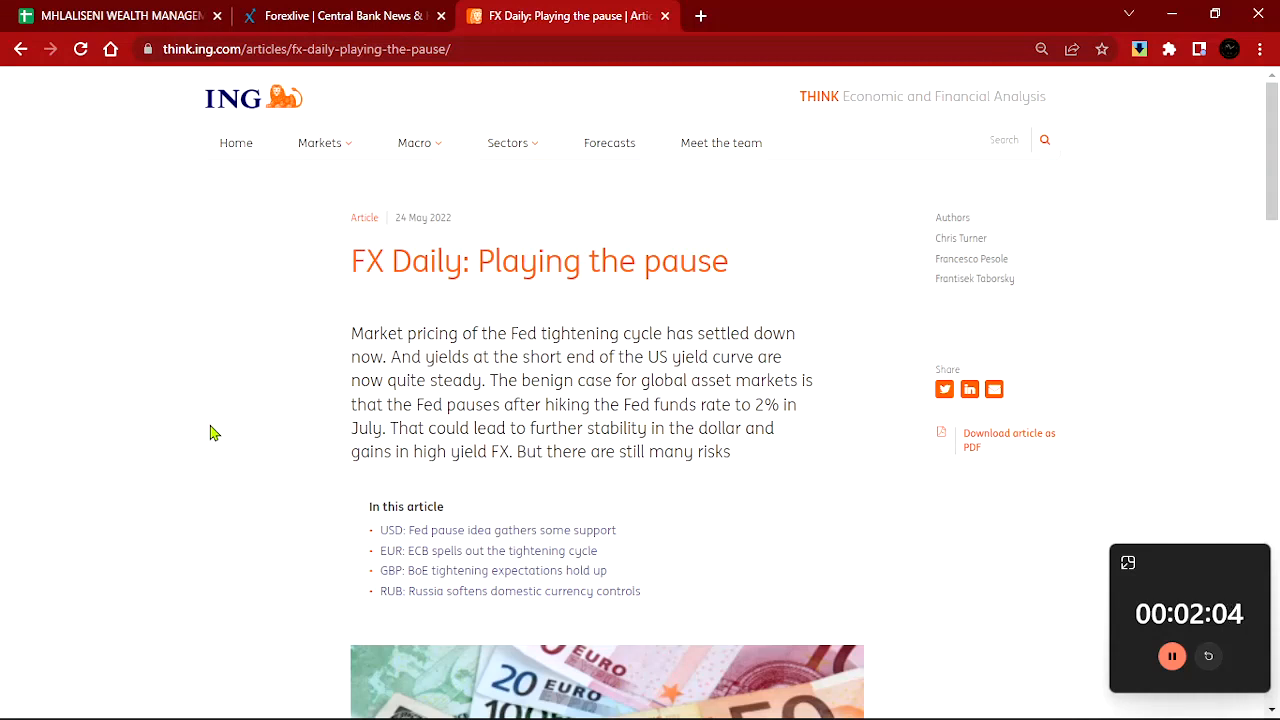
pyautogui.moveTo(148, 348)
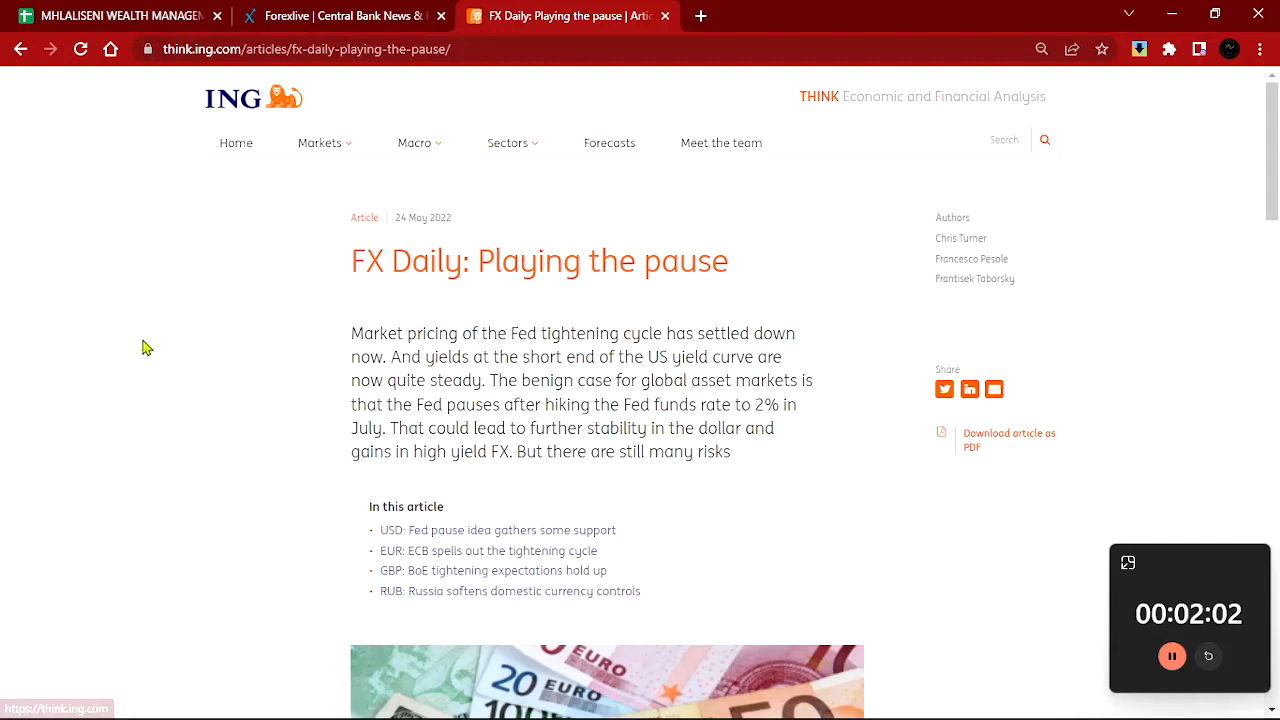
pyautogui.moveTo(436, 486)
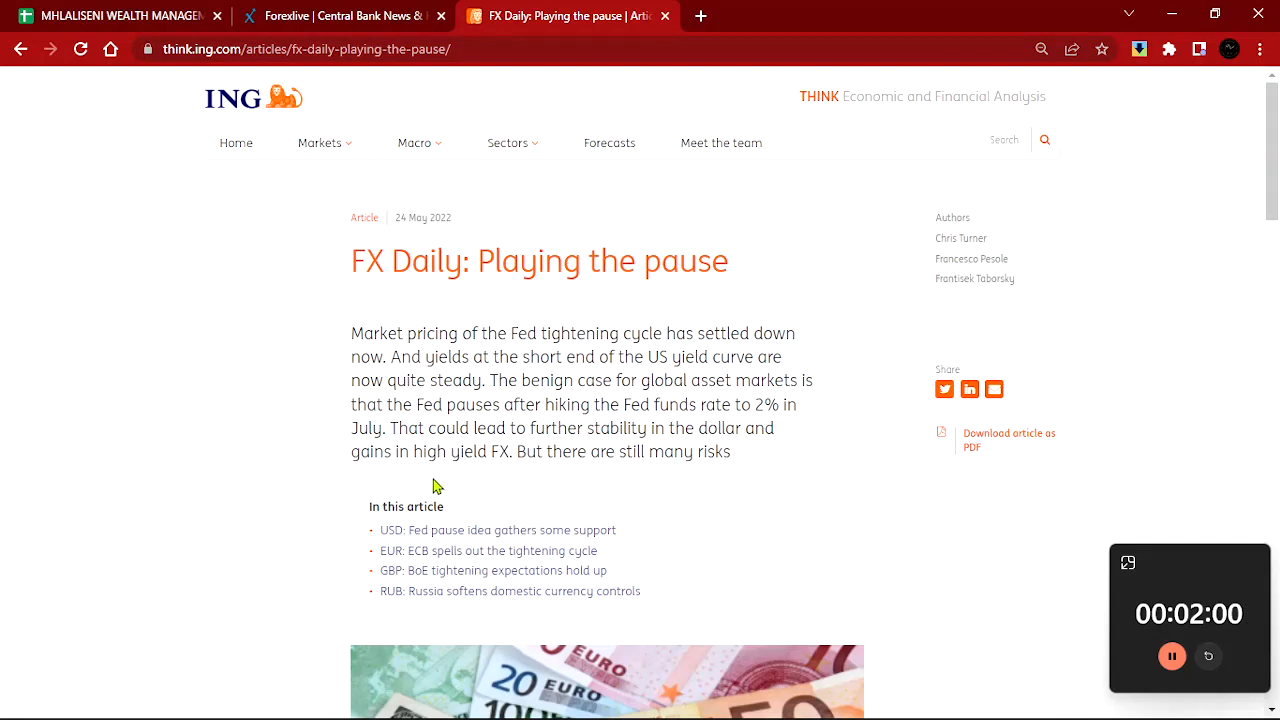
pyautogui.moveTo(370, 664)
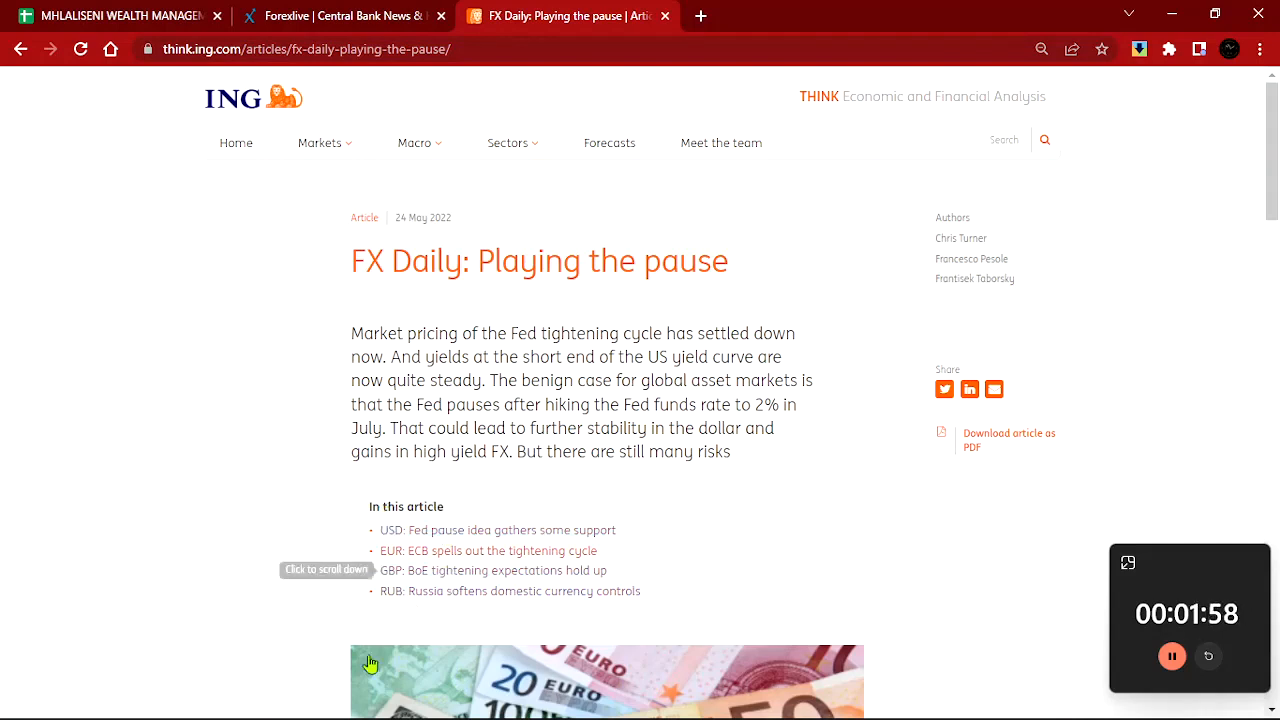
pyautogui.moveTo(434, 538)
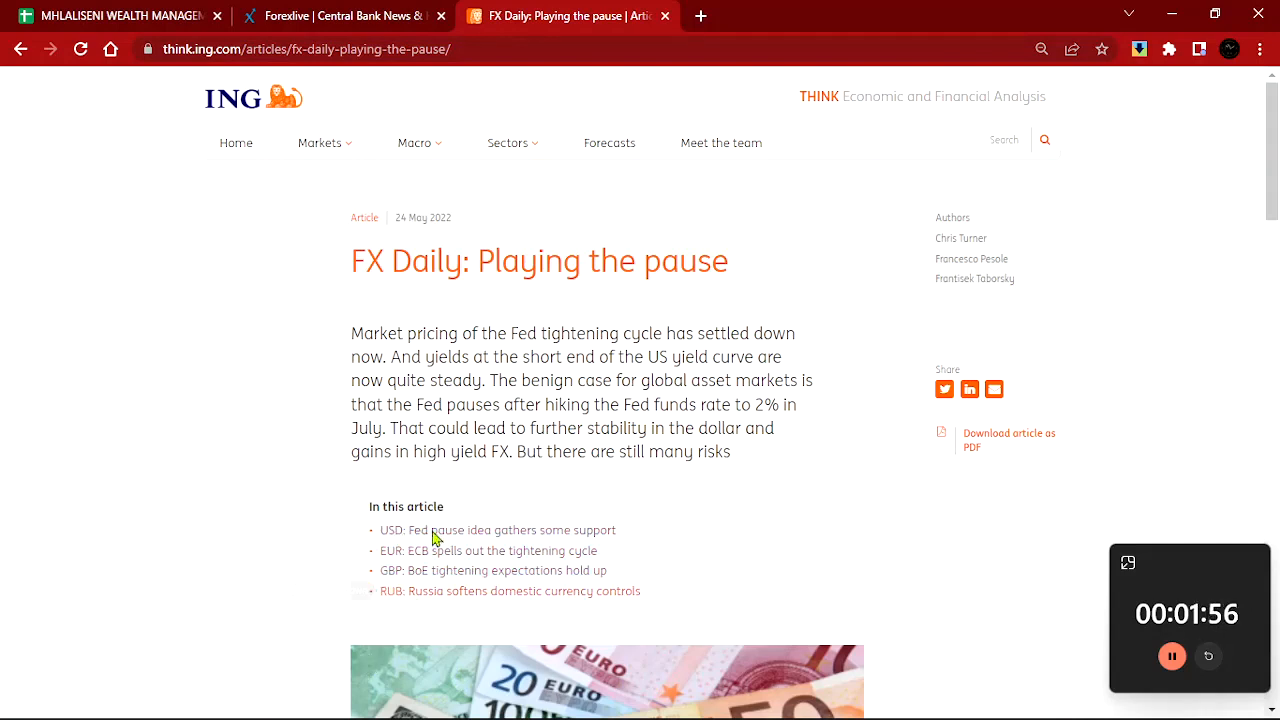
pyautogui.moveTo(378, 288)
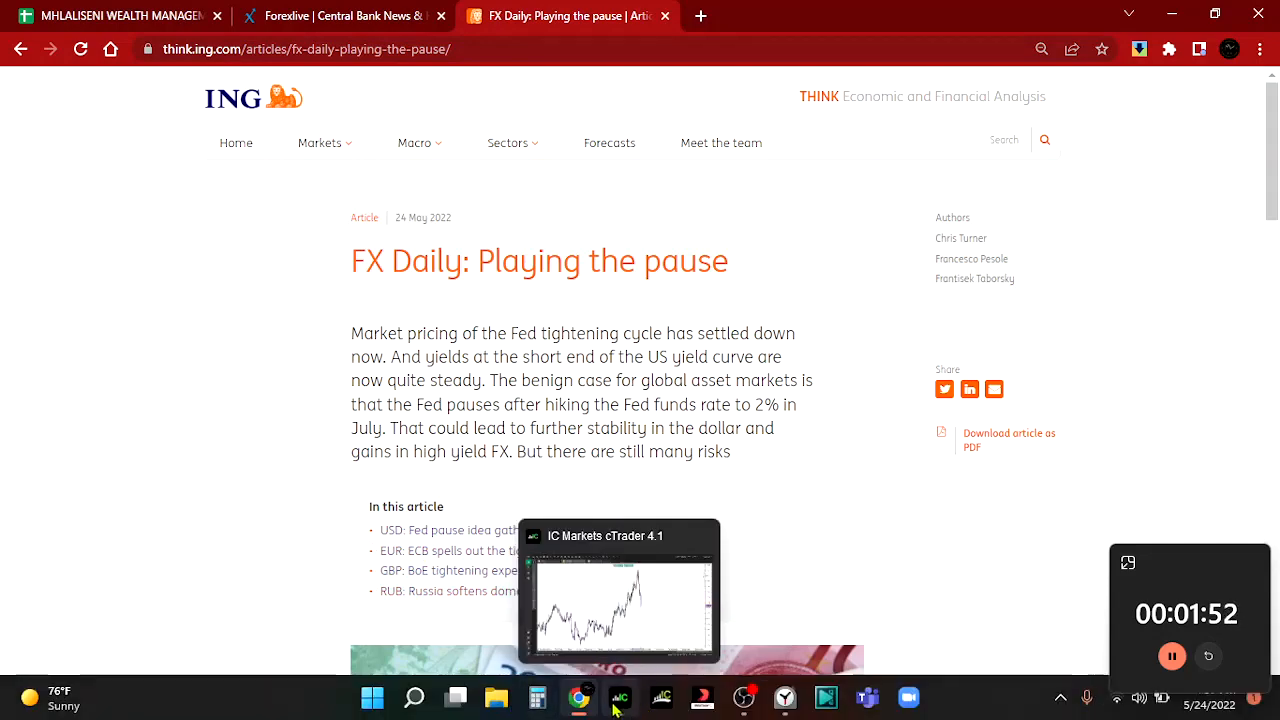
# Switch to cTrader with the watchlist open and the CADCHF chart covering mid-April to late May
pyautogui.click(620, 590)
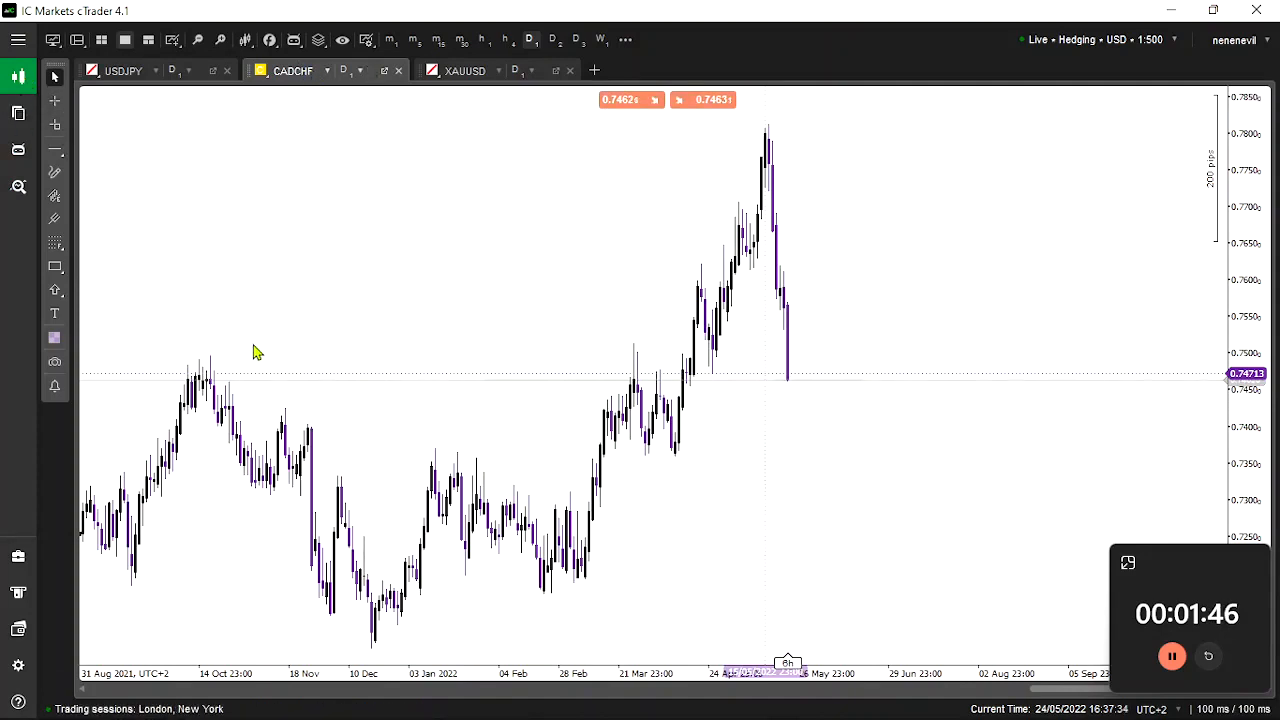
pyautogui.click(18, 40)
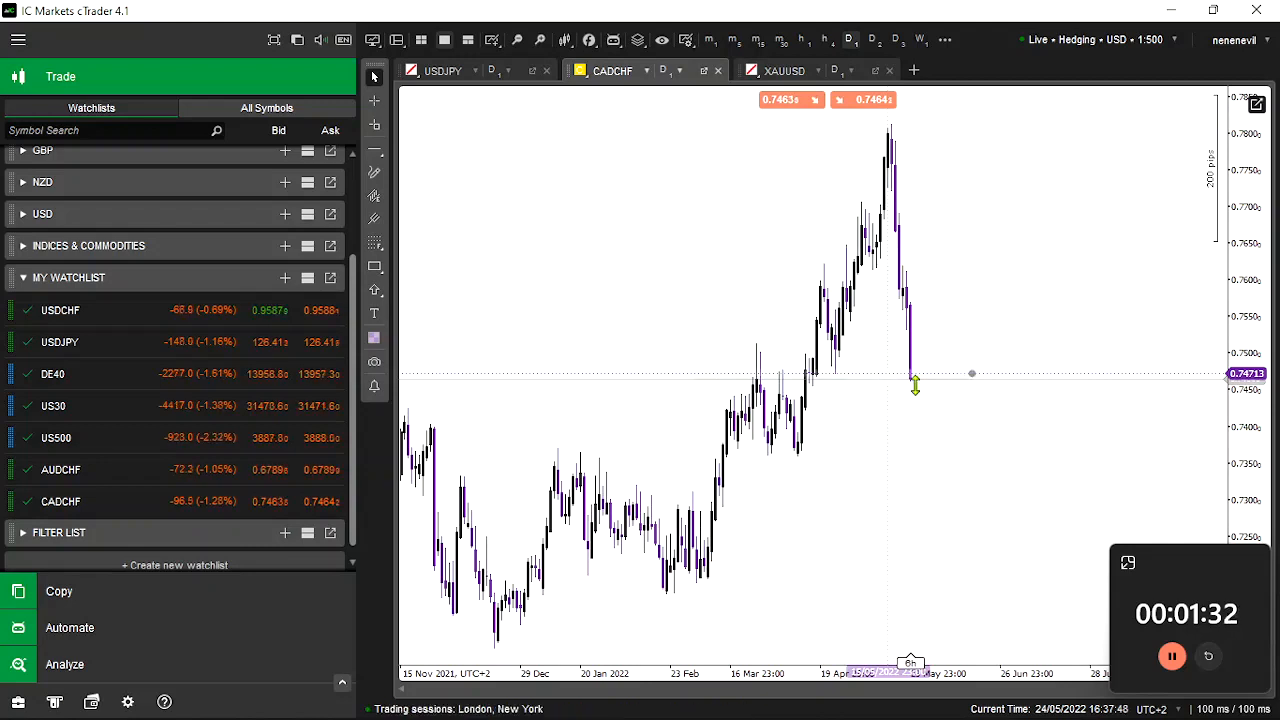
pyautogui.moveTo(850, 352)
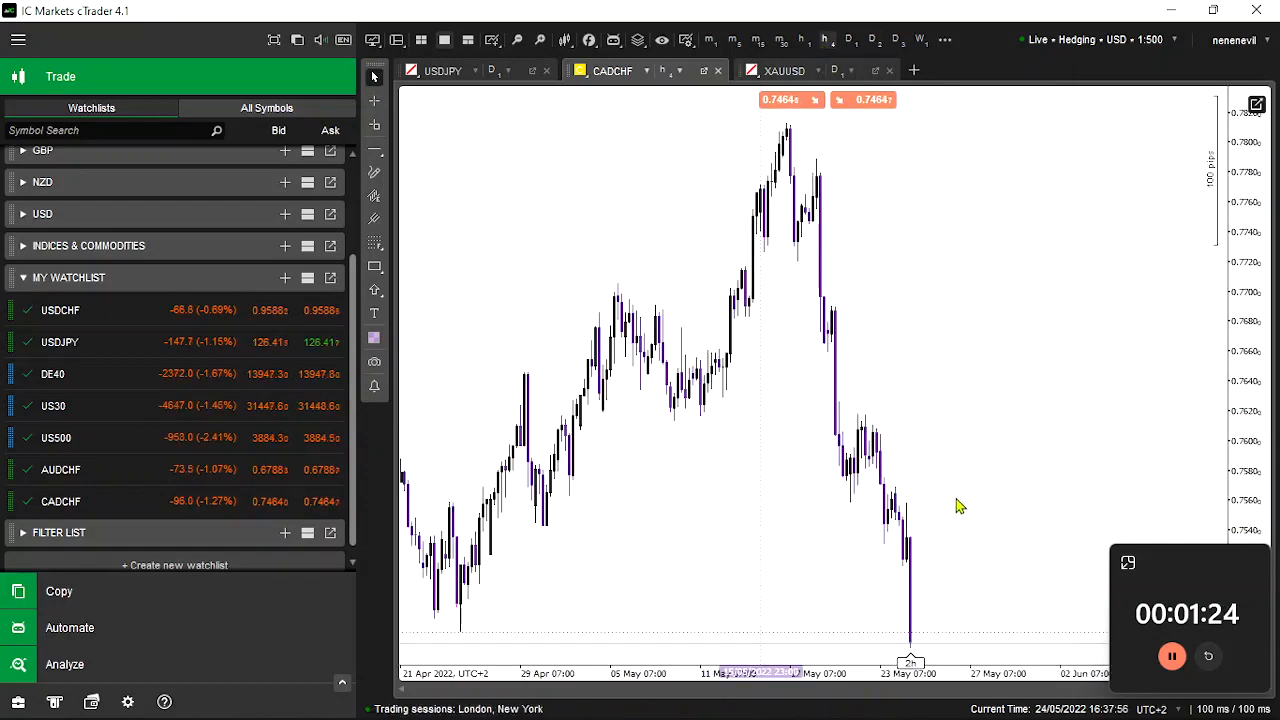
pyautogui.moveTo(450, 600)
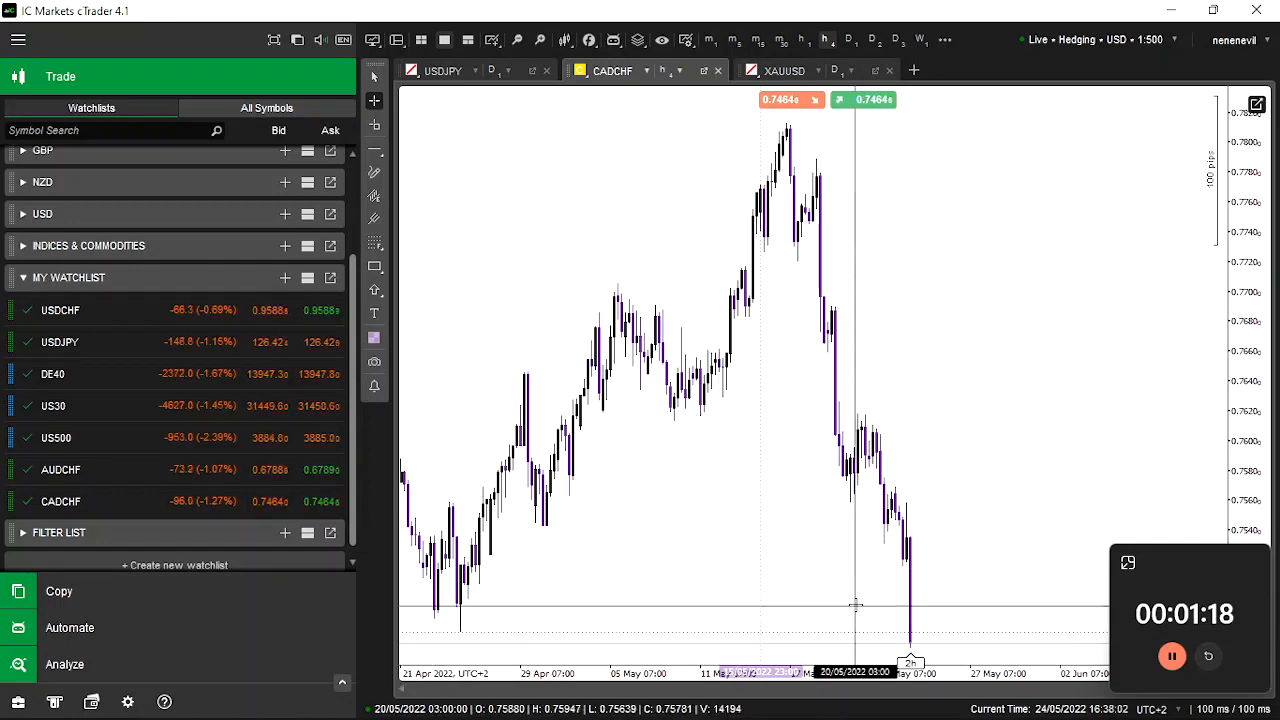
pyautogui.moveTo(528, 592)
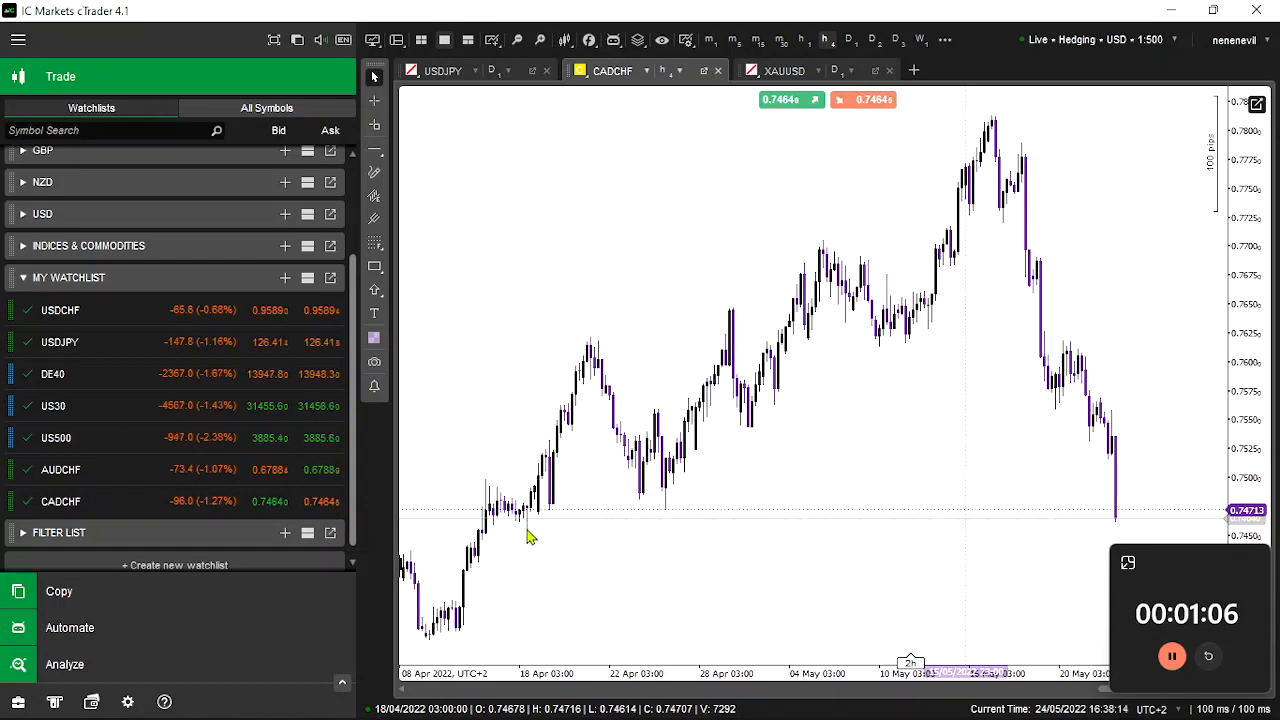
pyautogui.moveTo(550, 530)
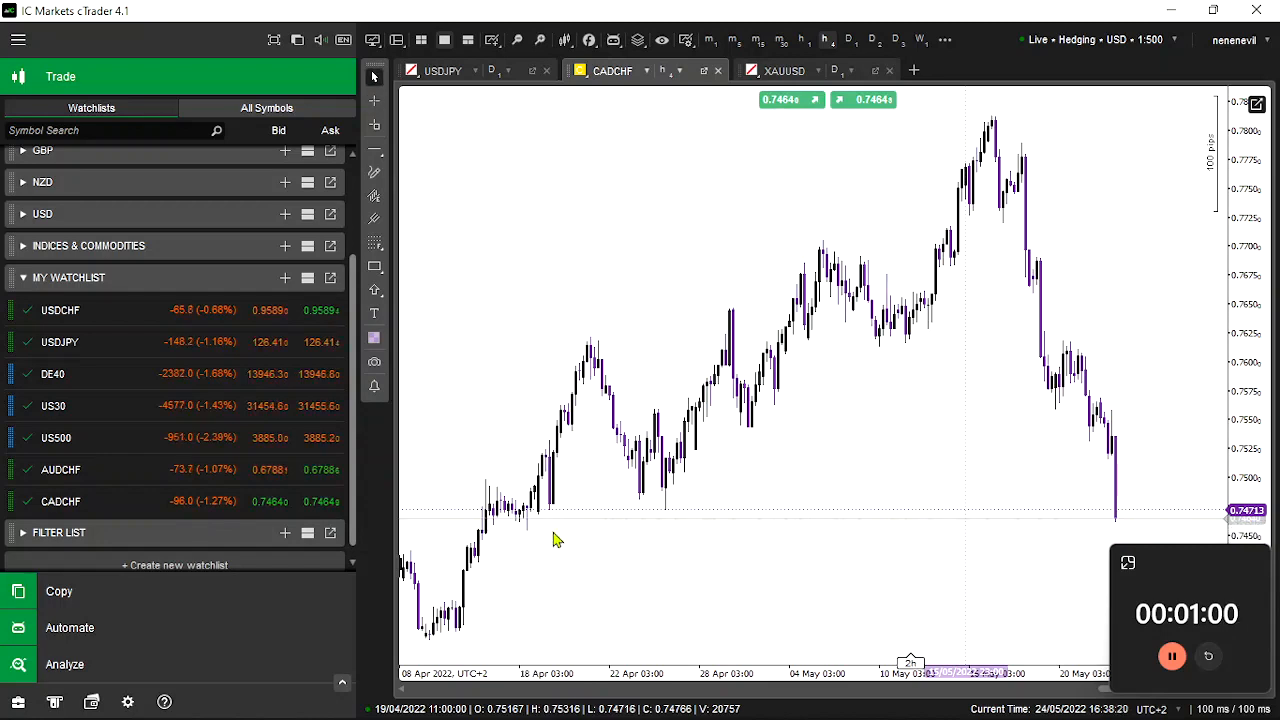
pyautogui.moveTo(540, 530)
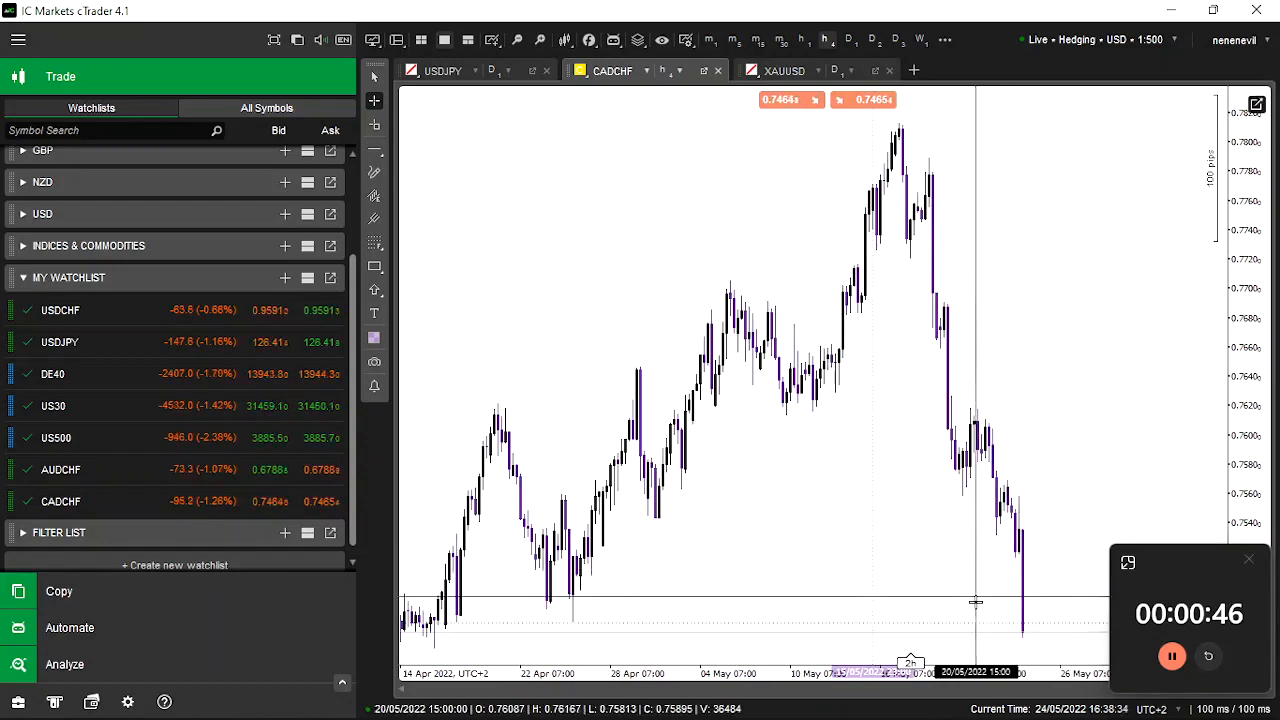
pyautogui.moveTo(992, 628)
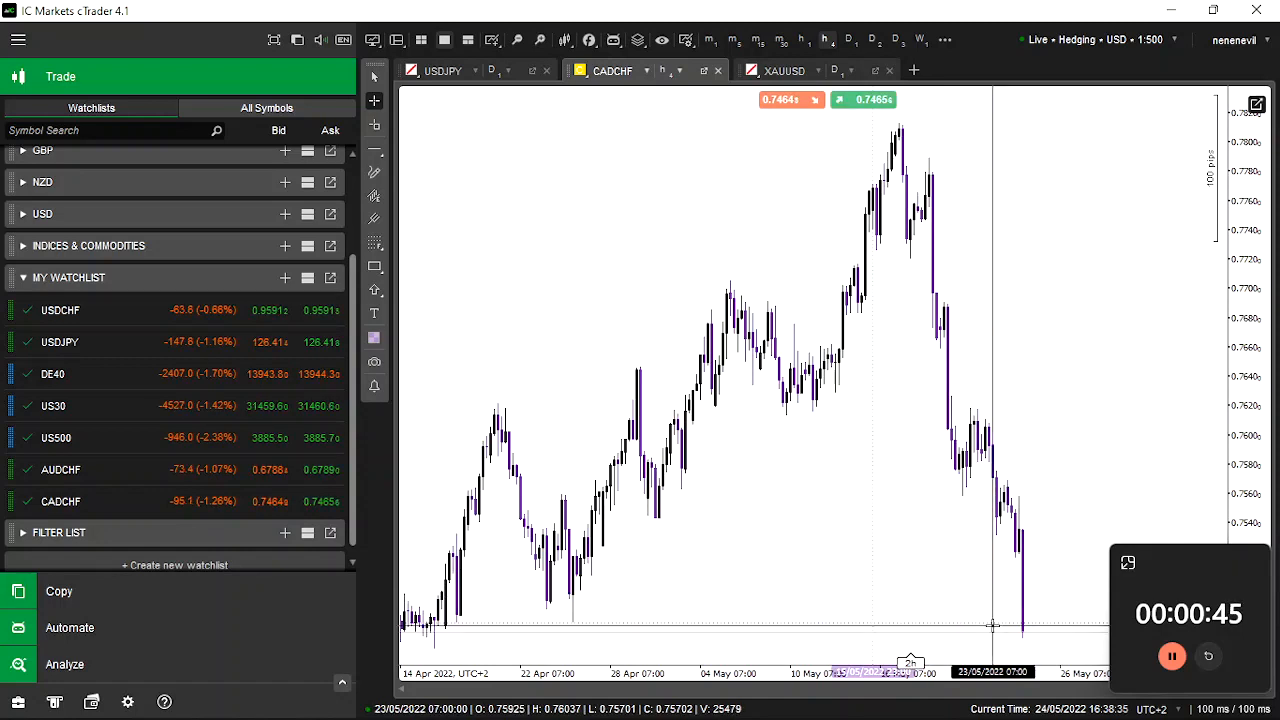
pyautogui.moveTo(1030, 564)
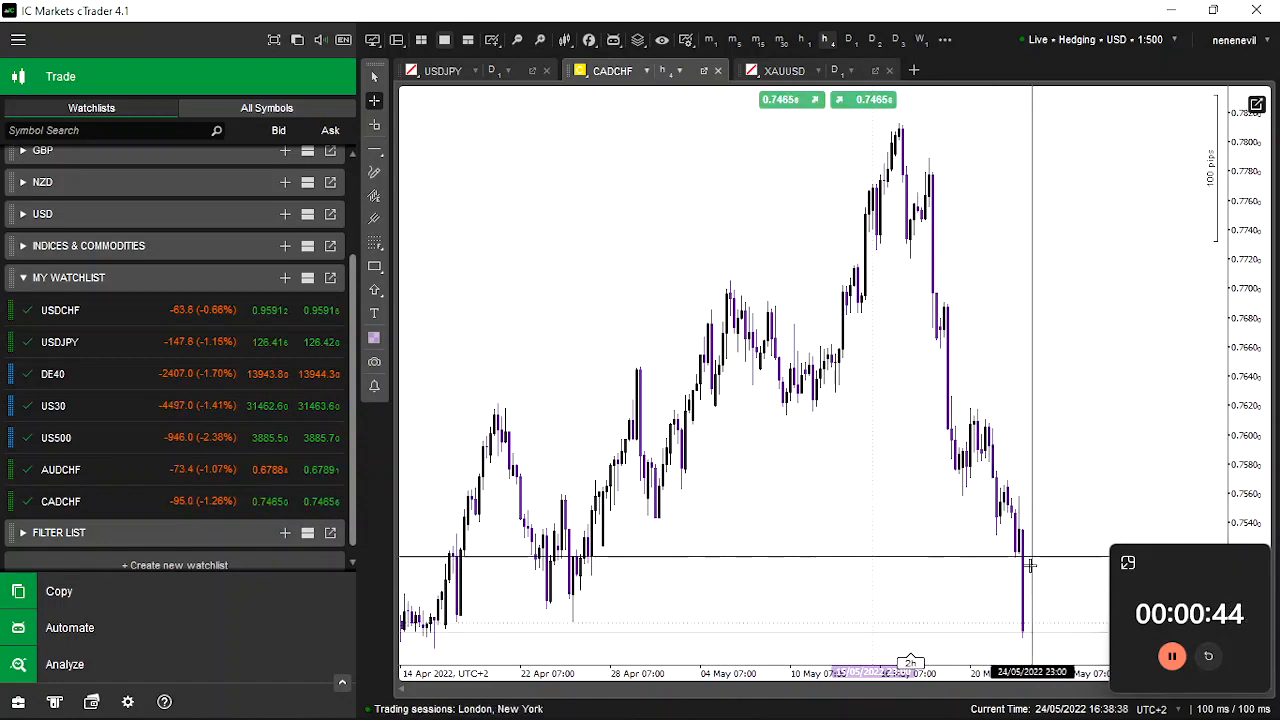
pyautogui.moveTo(984, 584)
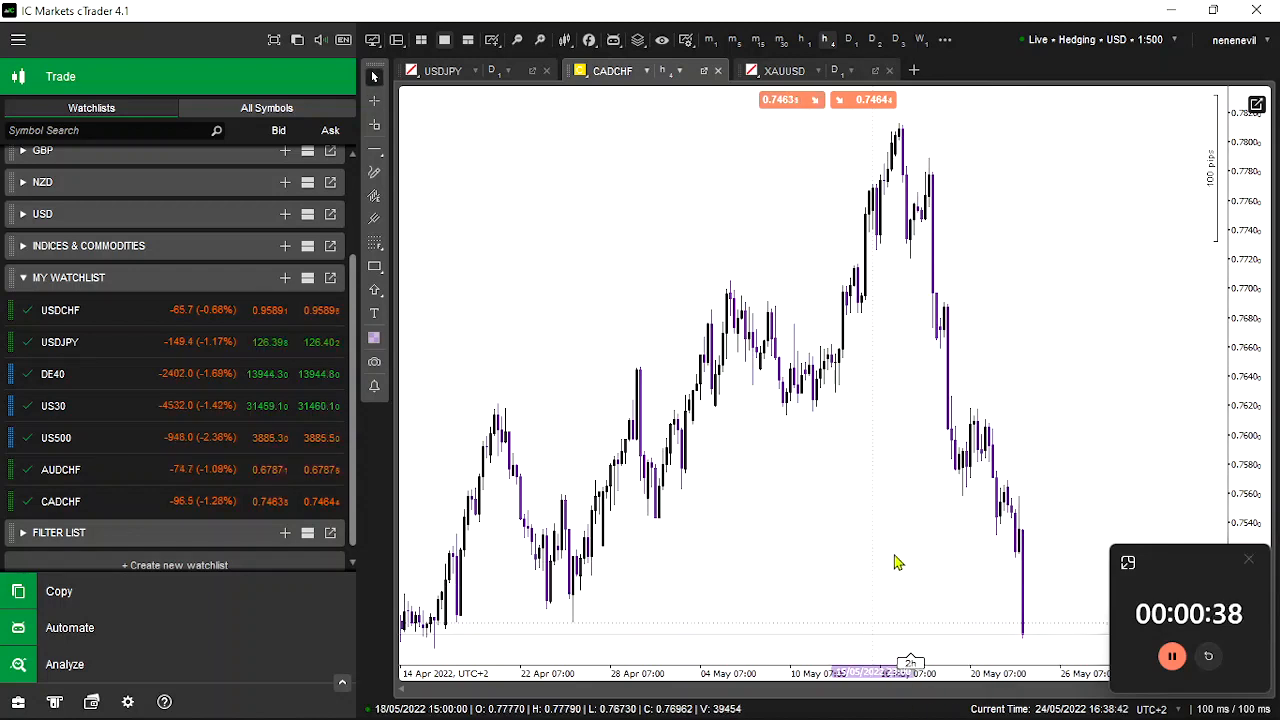
pyautogui.moveTo(670, 512)
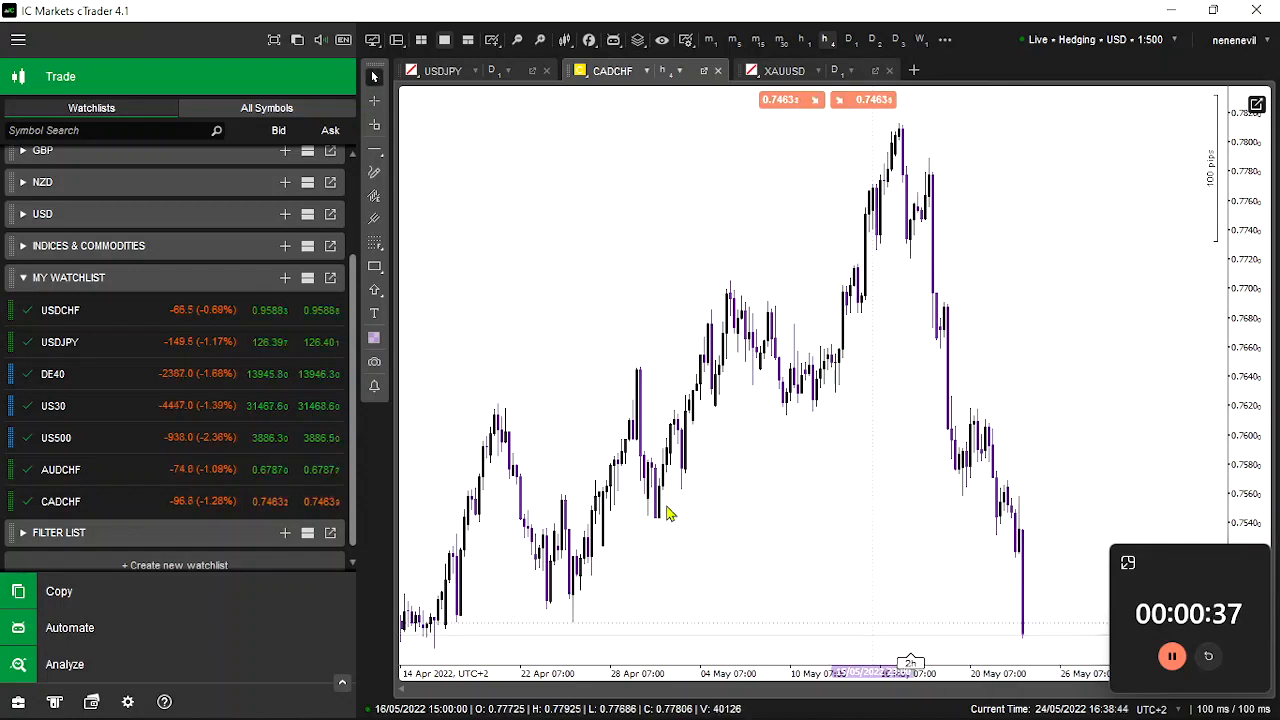
pyautogui.moveTo(908, 560)
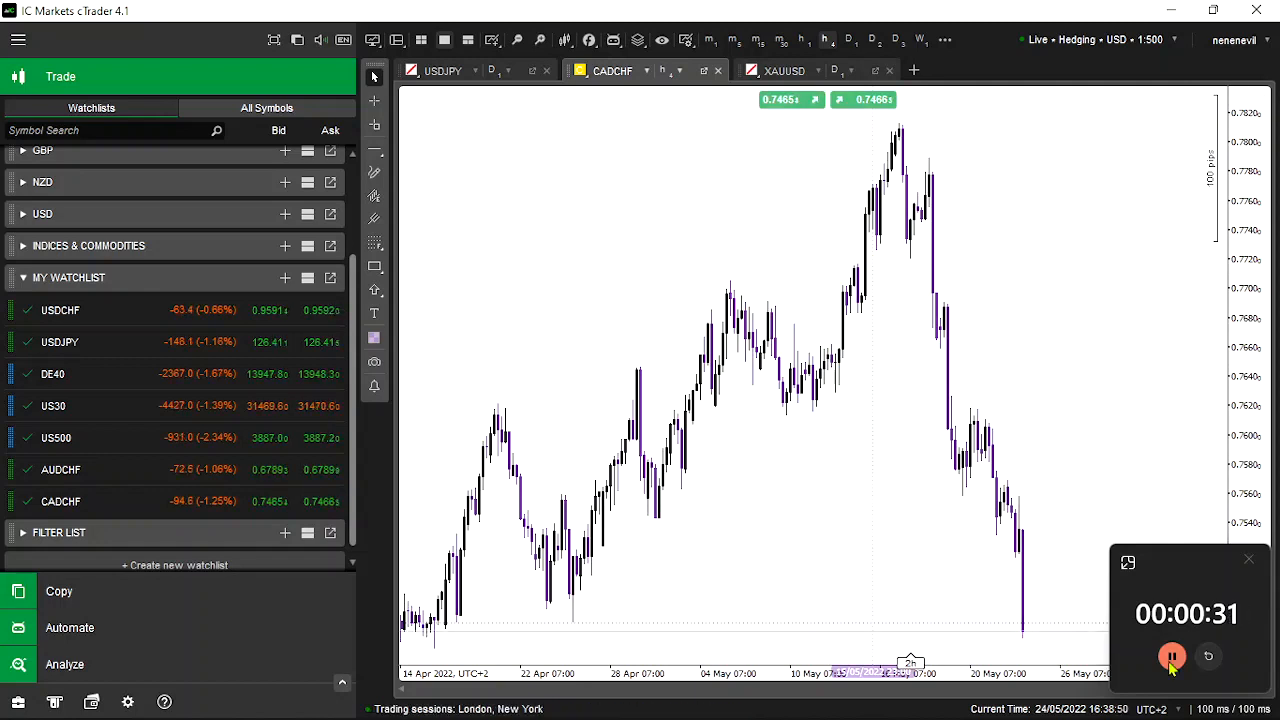
pyautogui.click(1172, 656)
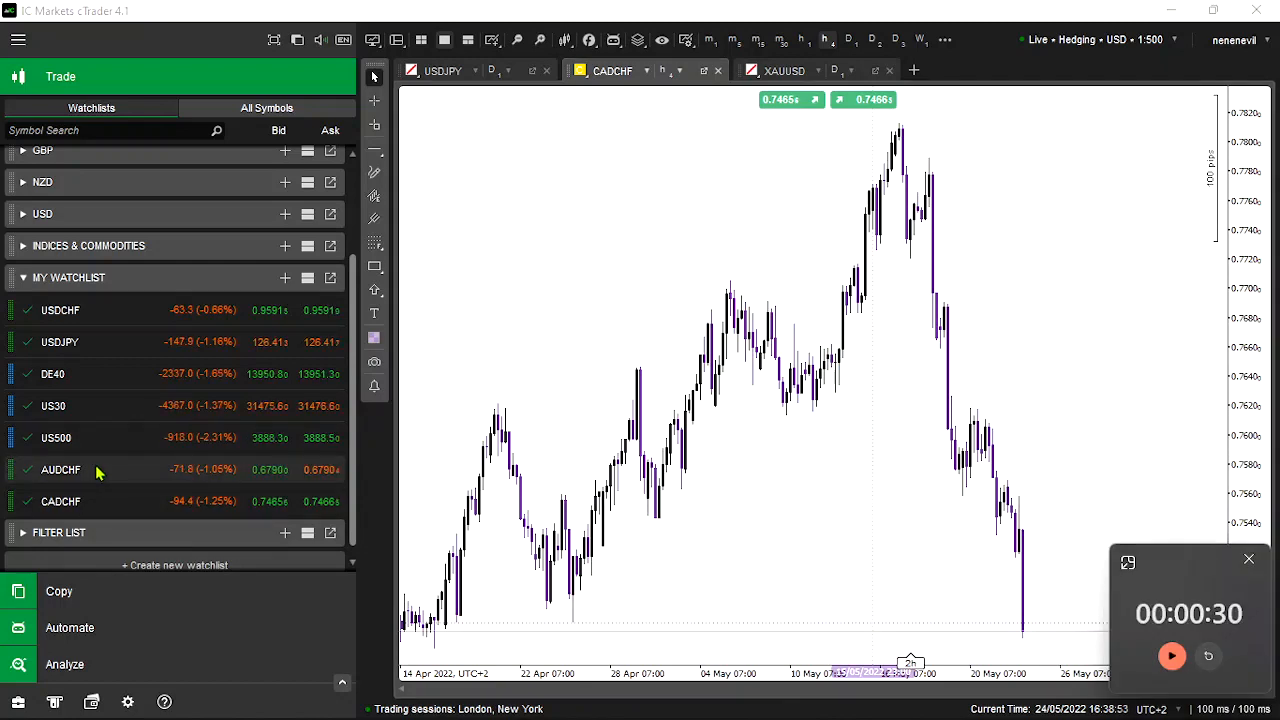
# Load the AUDCHF chart from My Watchlist
pyautogui.click(60, 468)
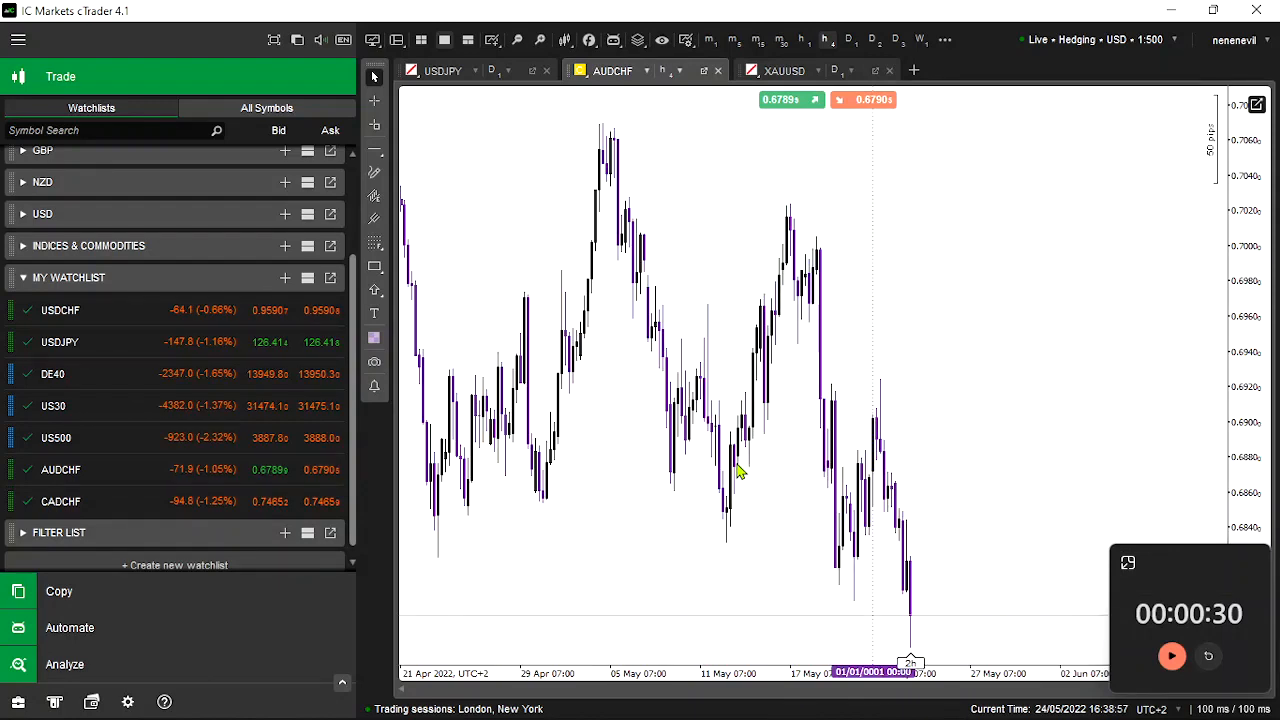
pyautogui.moveTo(1256, 362)
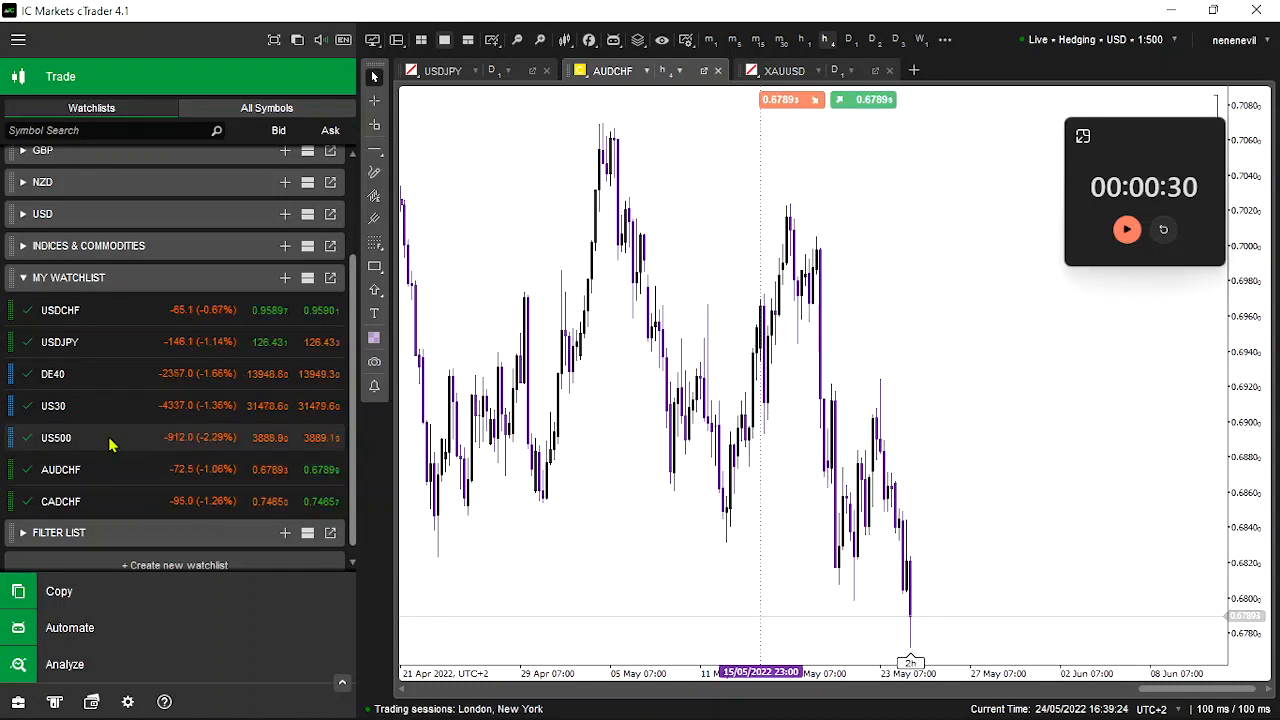
# Chart the US500, US30 and DE40 indices in turn from My Watchlist
pyautogui.click(56, 436)
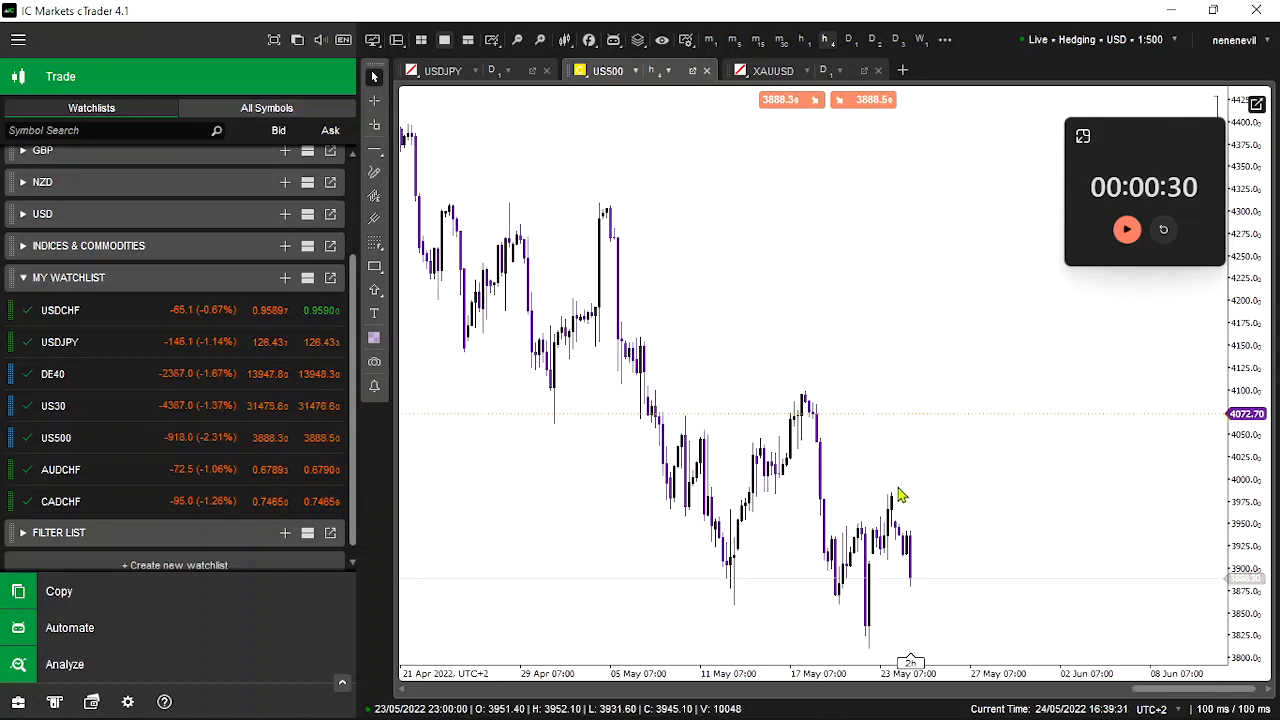
pyautogui.moveTo(984, 430)
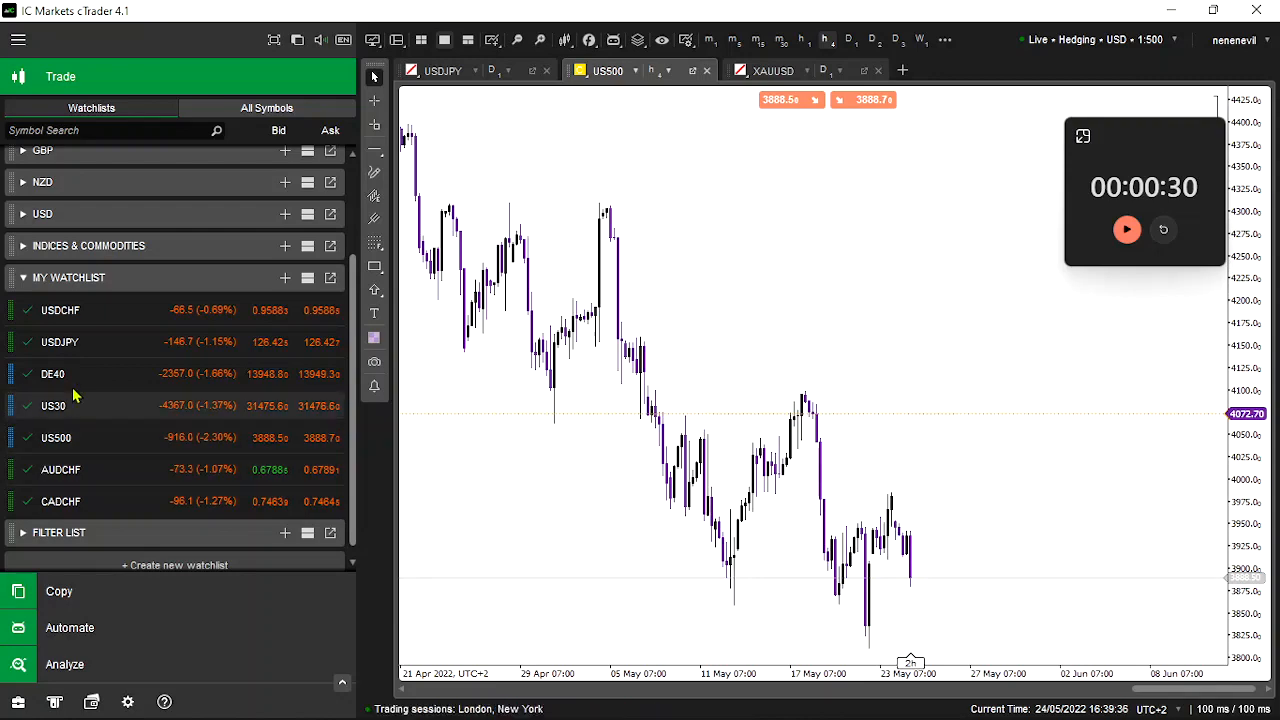
pyautogui.click(52, 404)
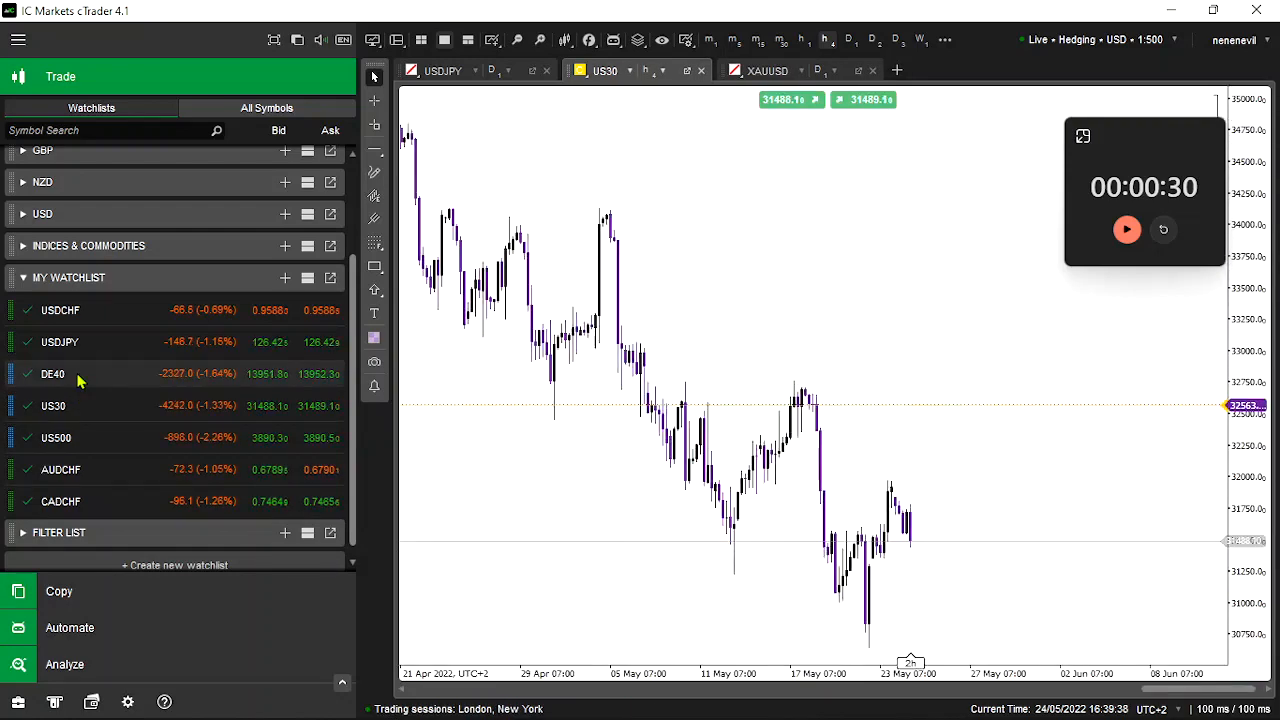
pyautogui.click(52, 374)
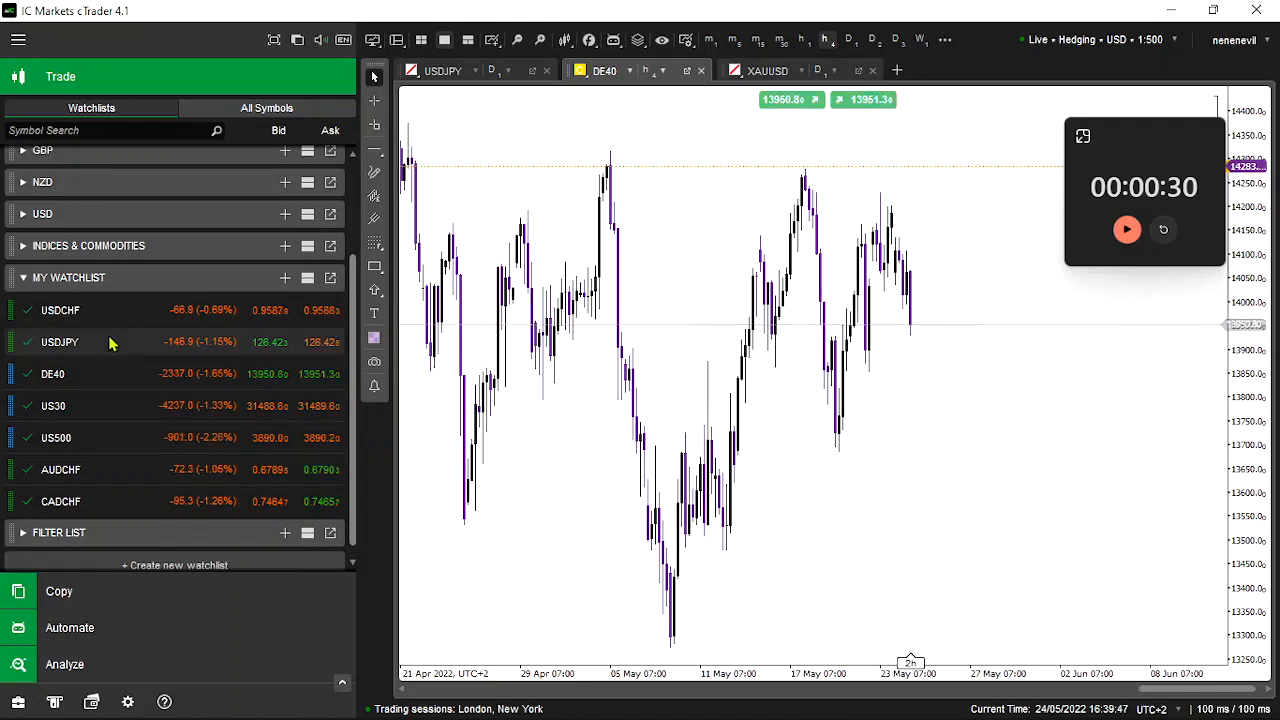
# Chart USDJPY and USDCHF, then return the chart to CADCHF
pyautogui.click(60, 340)
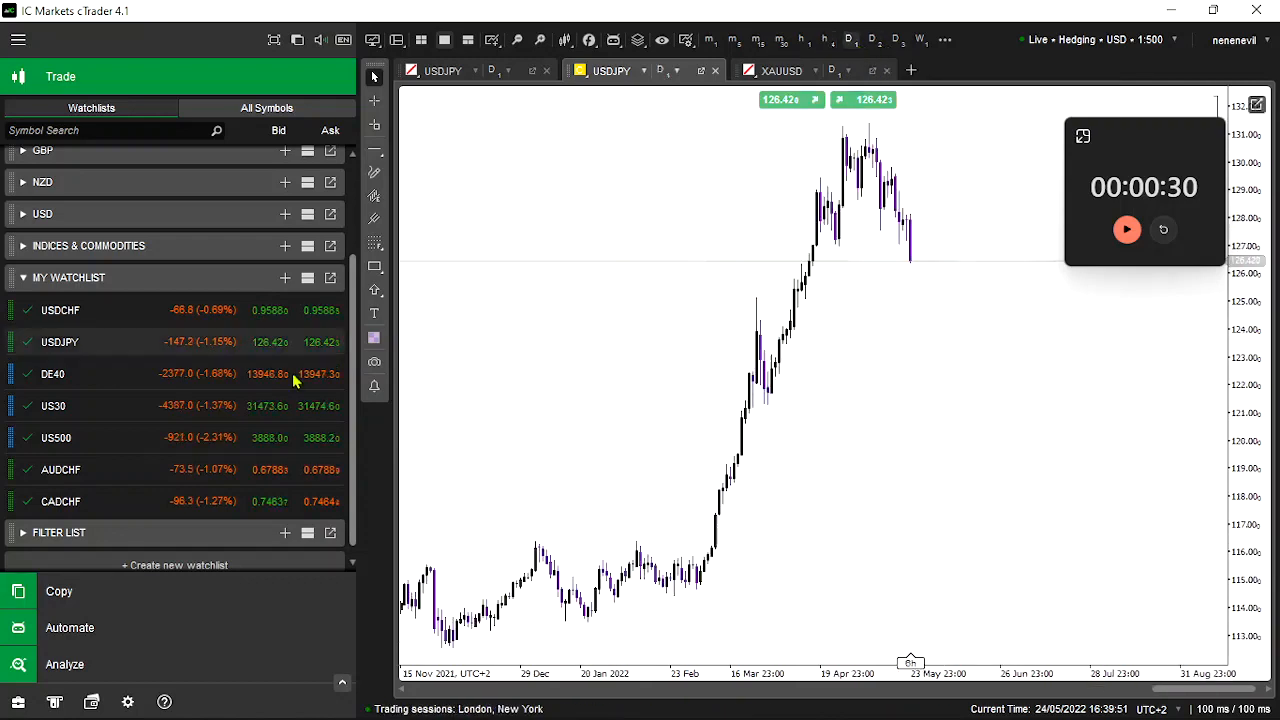
pyautogui.moveTo(920, 240)
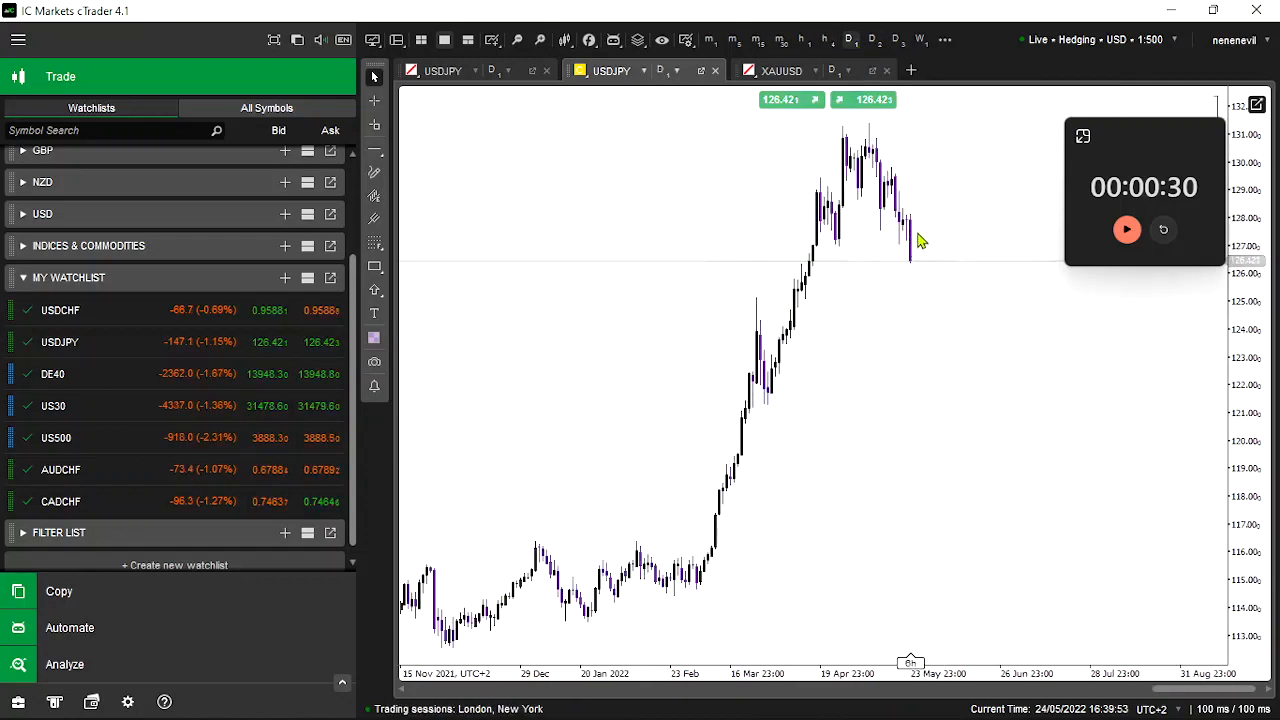
pyautogui.moveTo(790, 220)
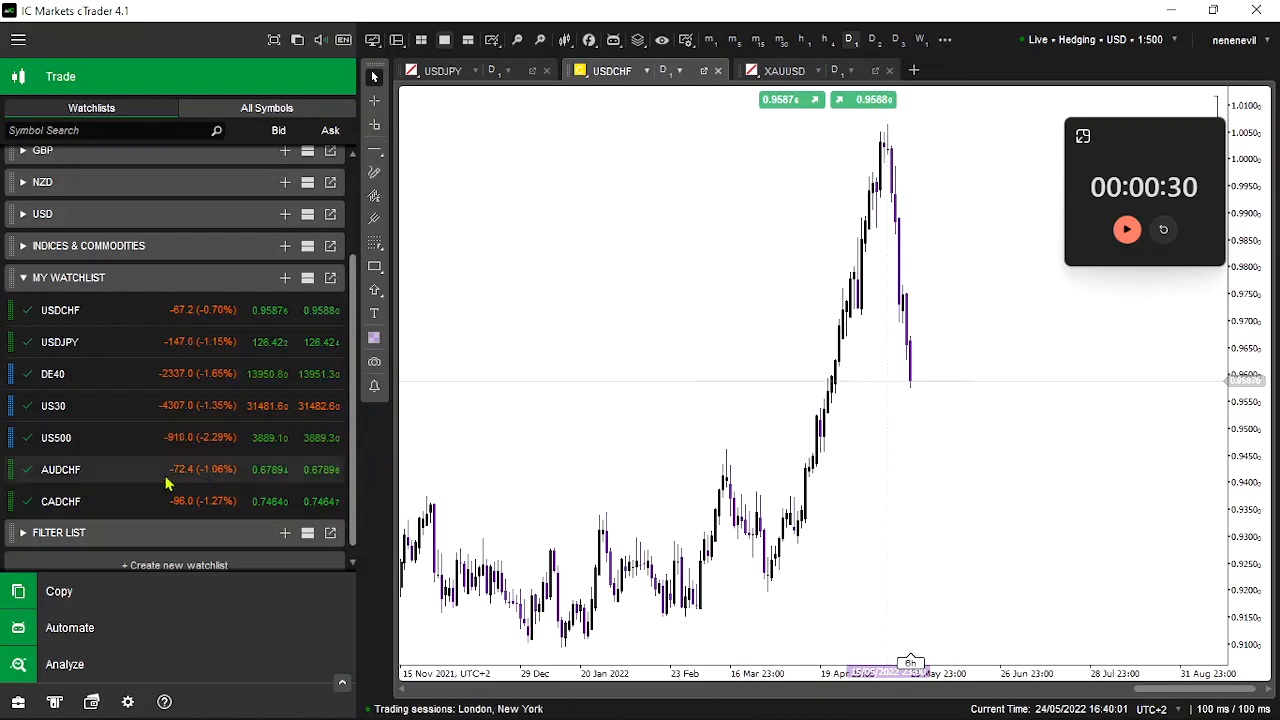
pyautogui.moveTo(118, 498)
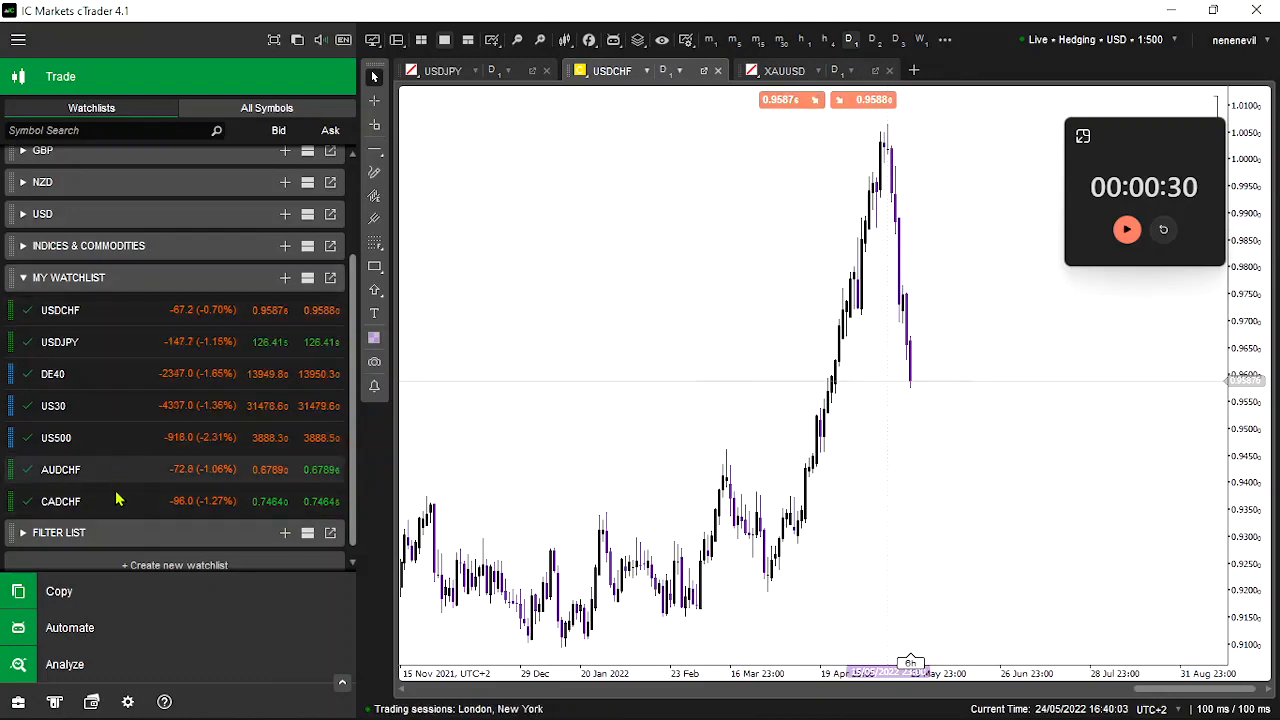
pyautogui.click(60, 500)
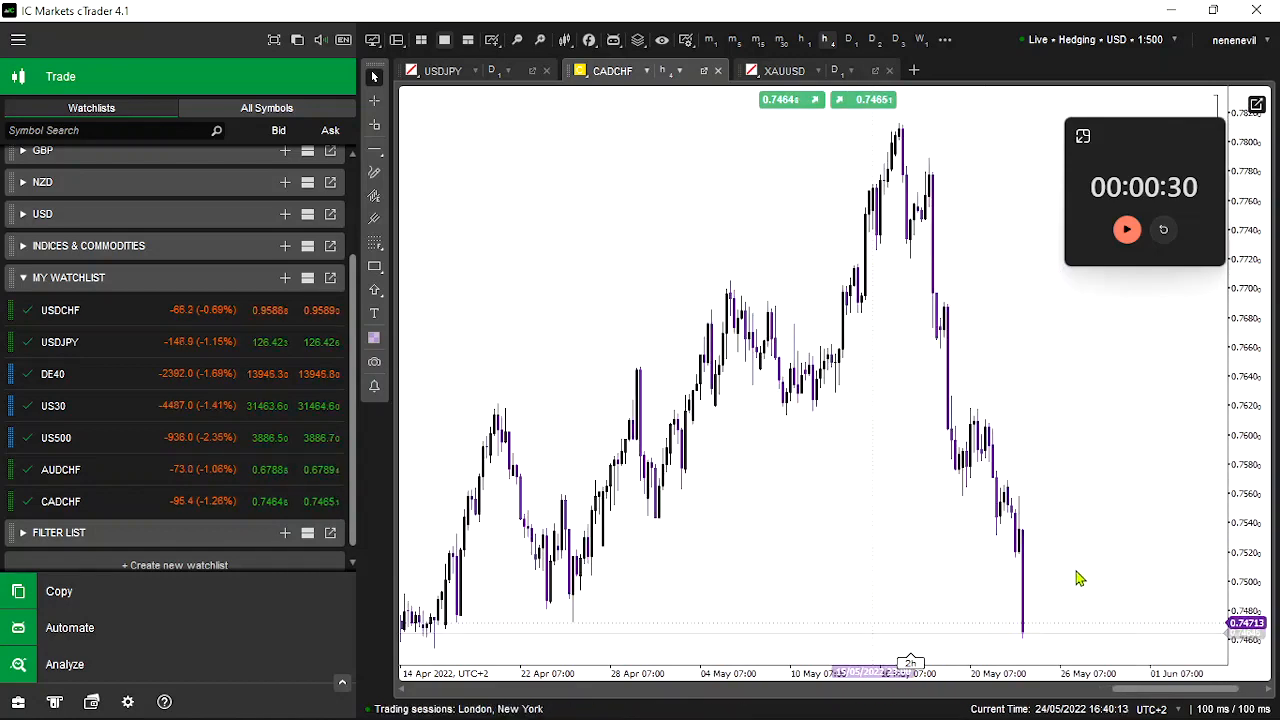
pyautogui.moveTo(590, 276)
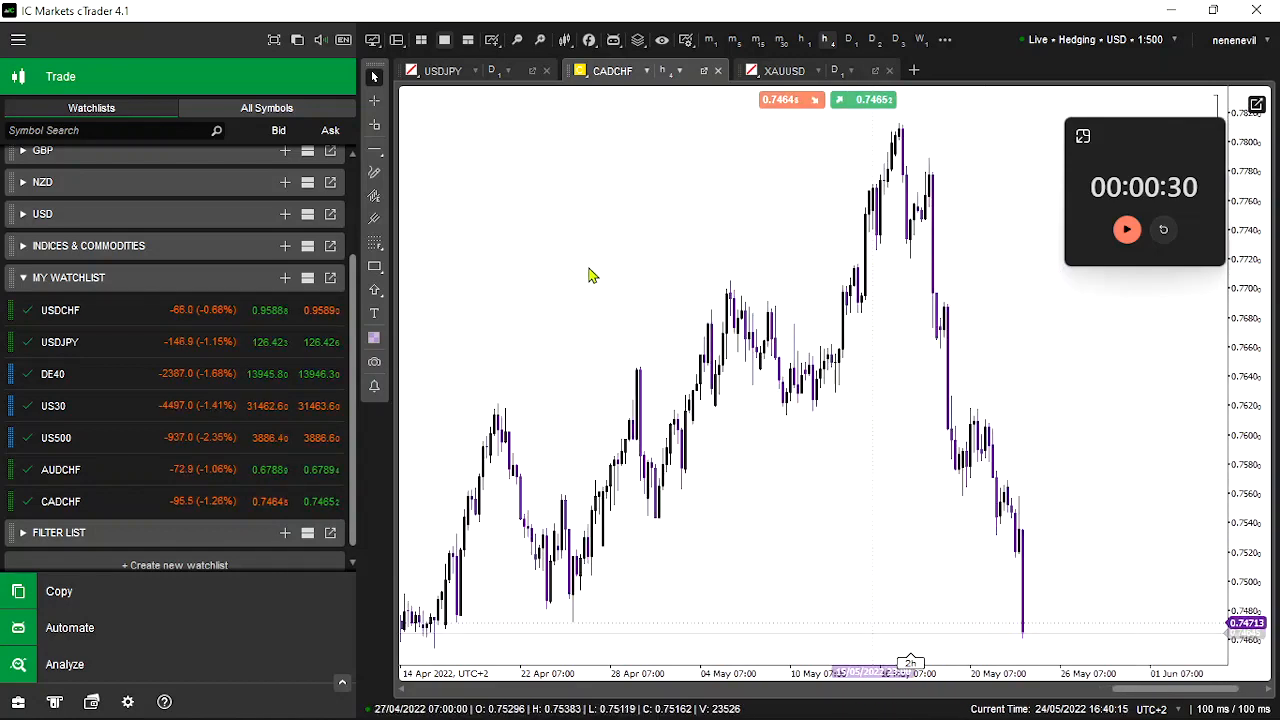